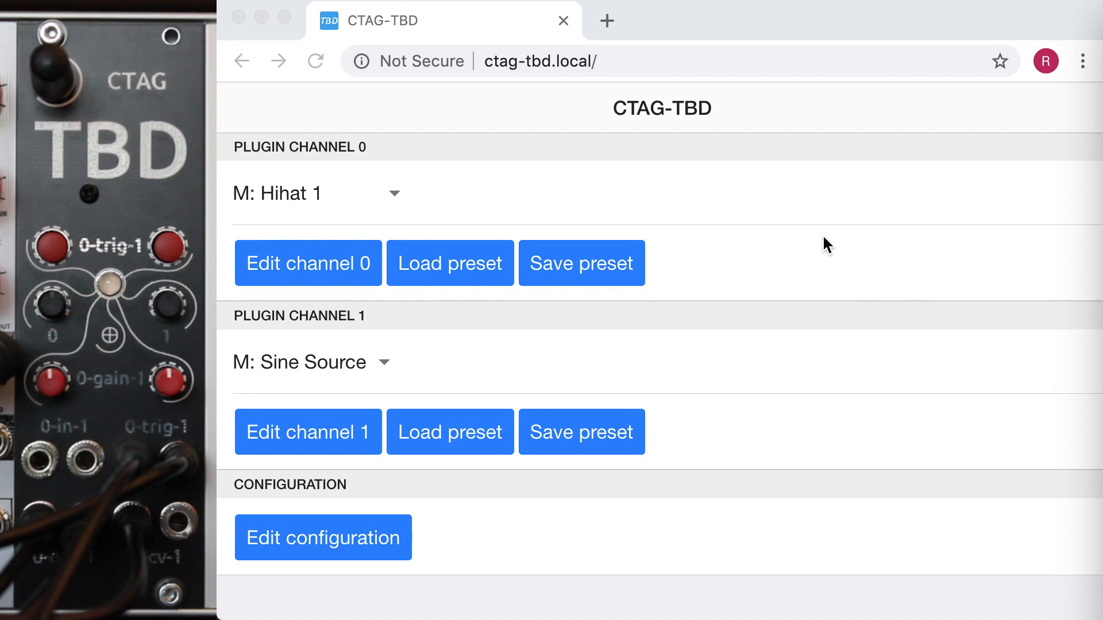
# - Try the Freeverb plugin on channel 0, then return it to Hihat 1
pyautogui.click(669, 61)
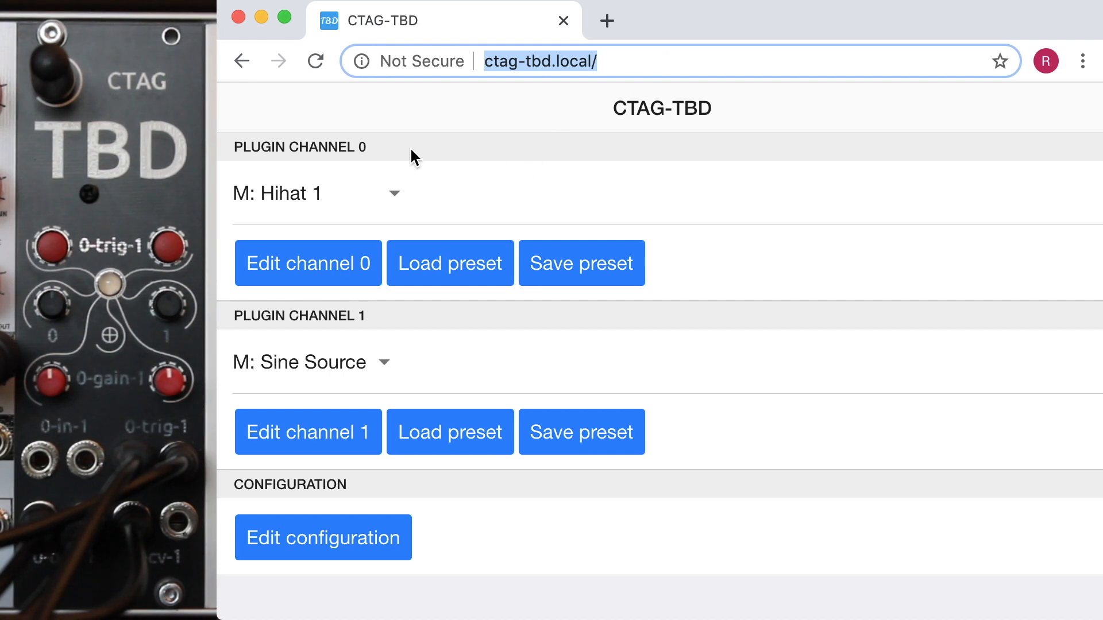
pyautogui.moveTo(412, 340)
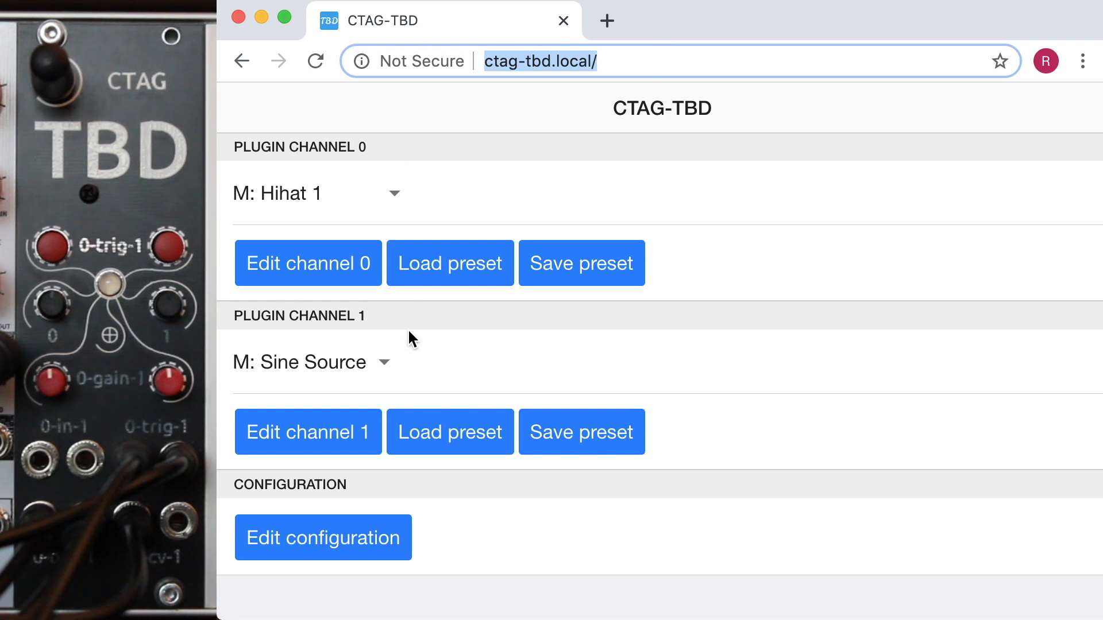
pyautogui.moveTo(345, 198)
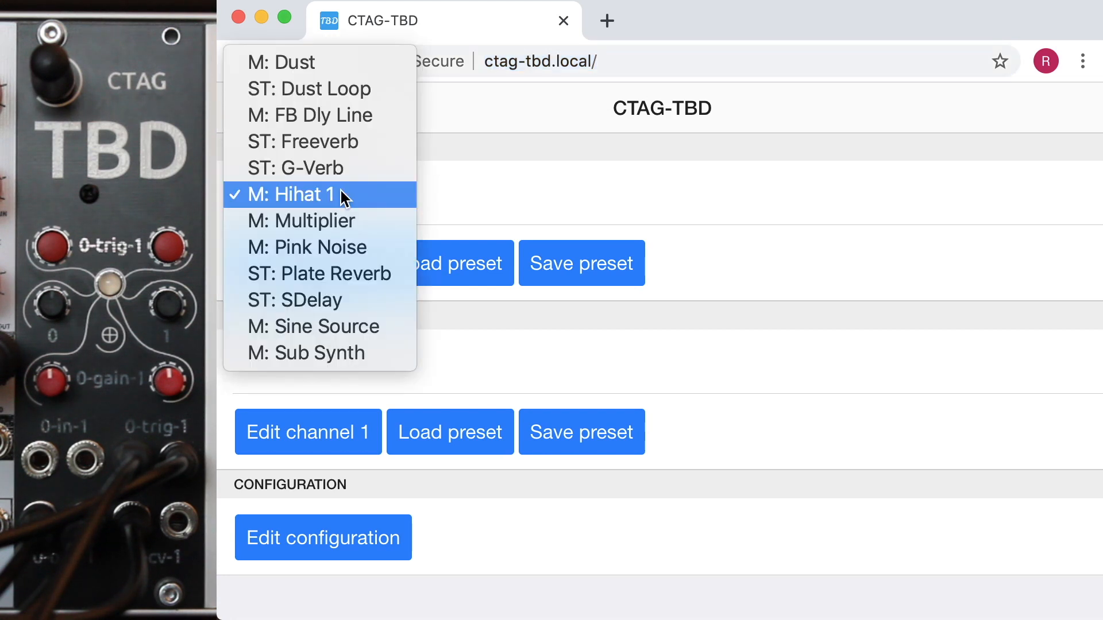
pyautogui.moveTo(306, 168)
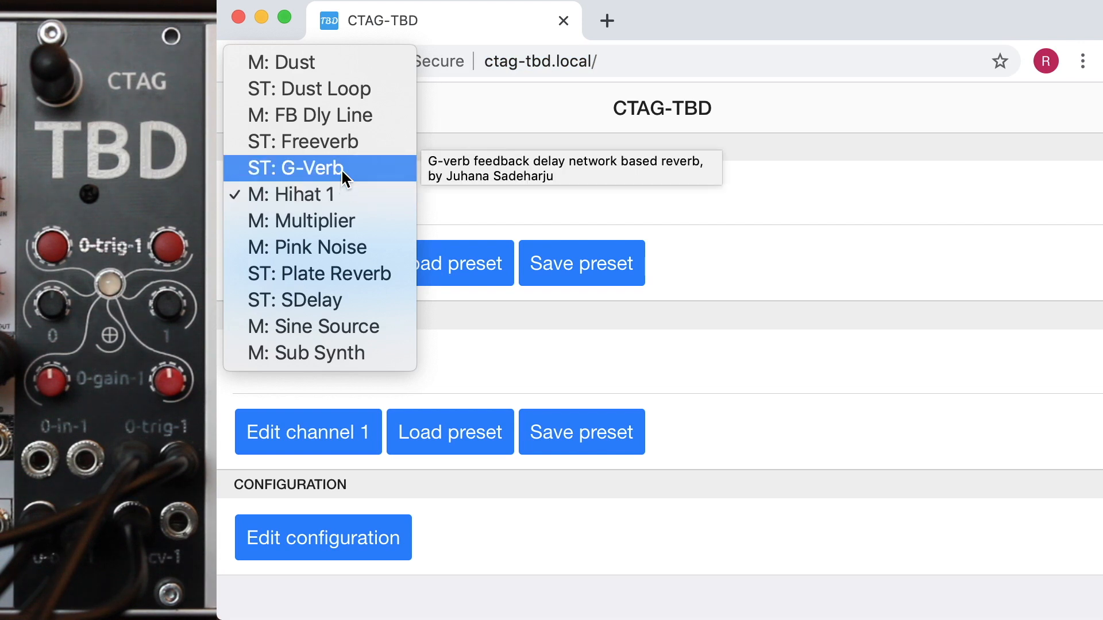
pyautogui.moveTo(352, 114)
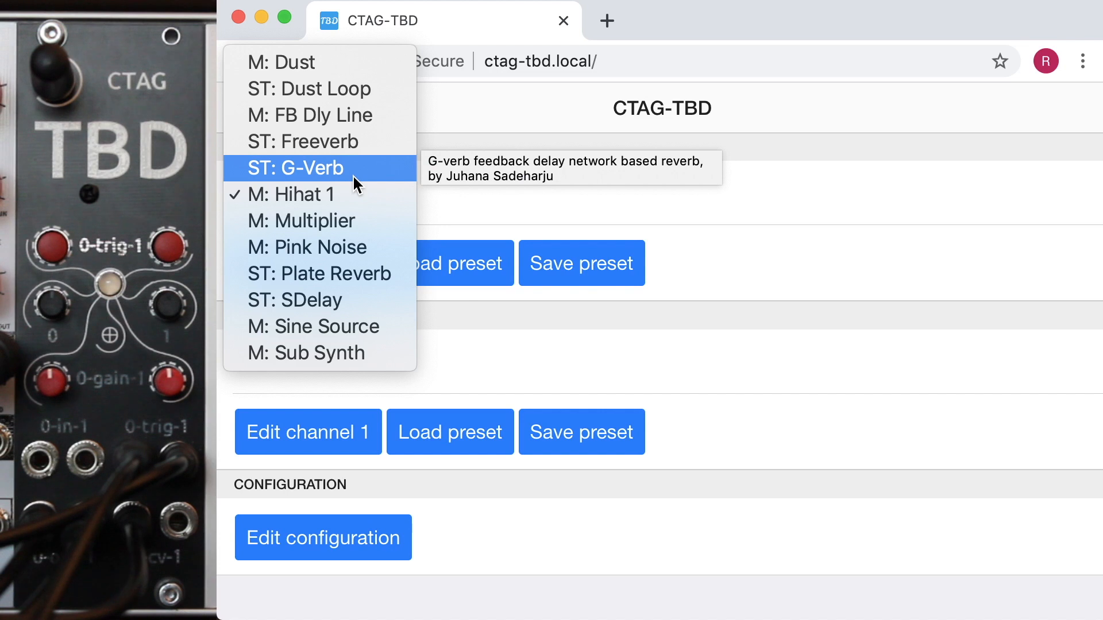
pyautogui.moveTo(317, 141)
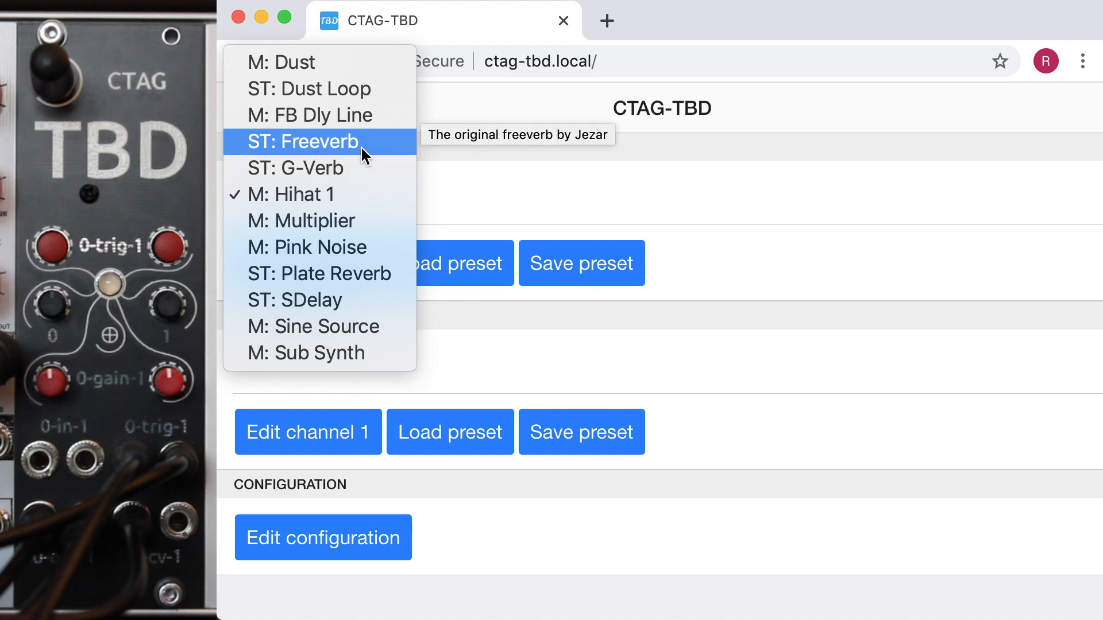
pyautogui.click(302, 142)
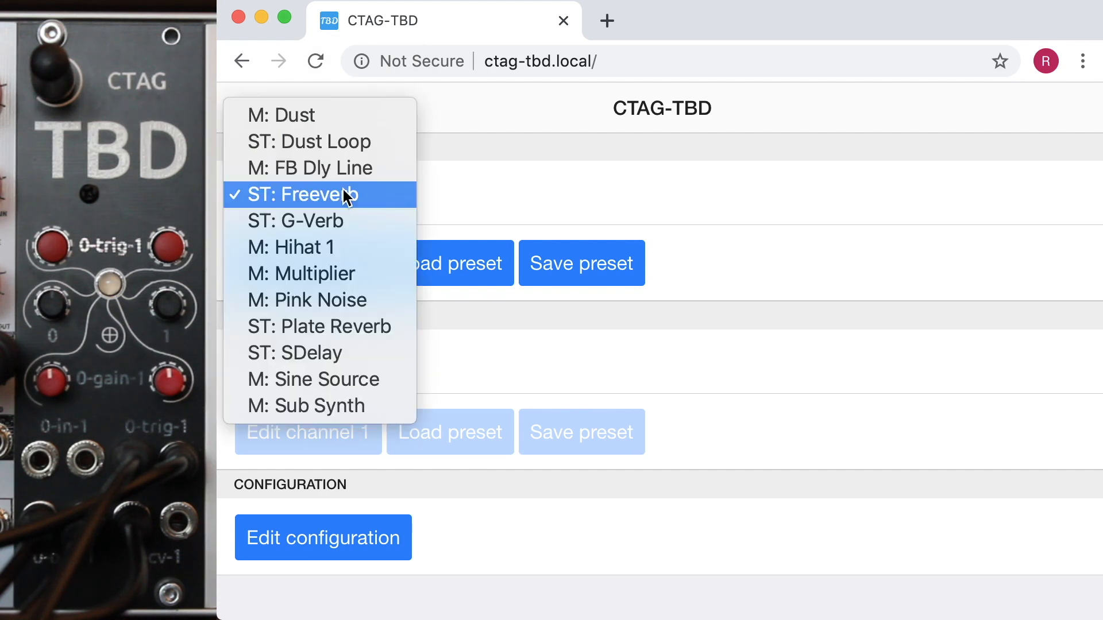
pyautogui.moveTo(348, 255)
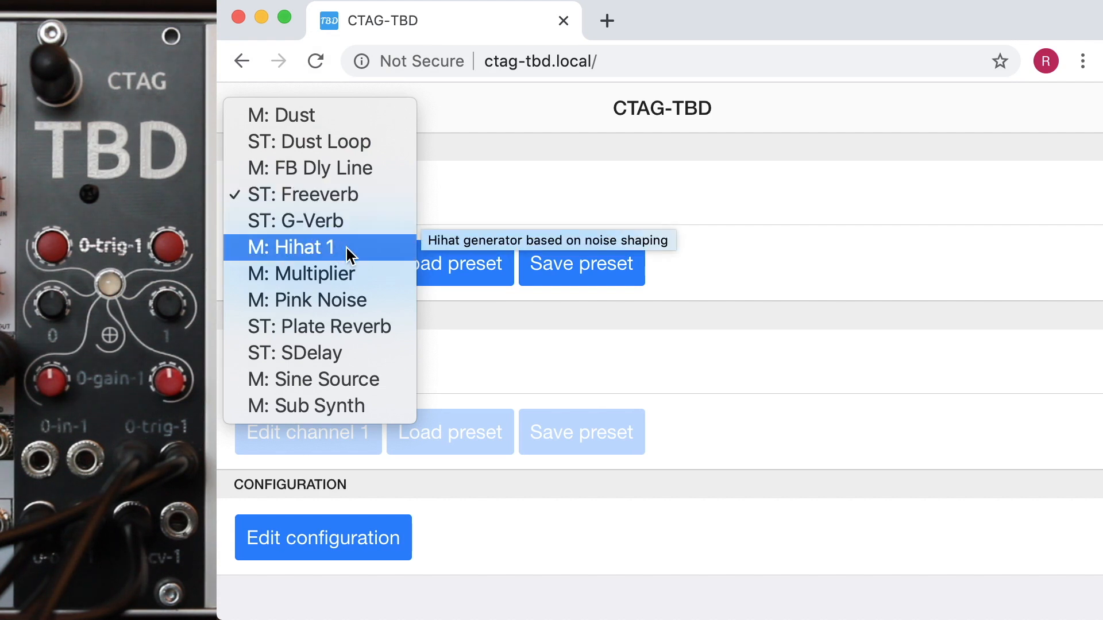
pyautogui.click(287, 247)
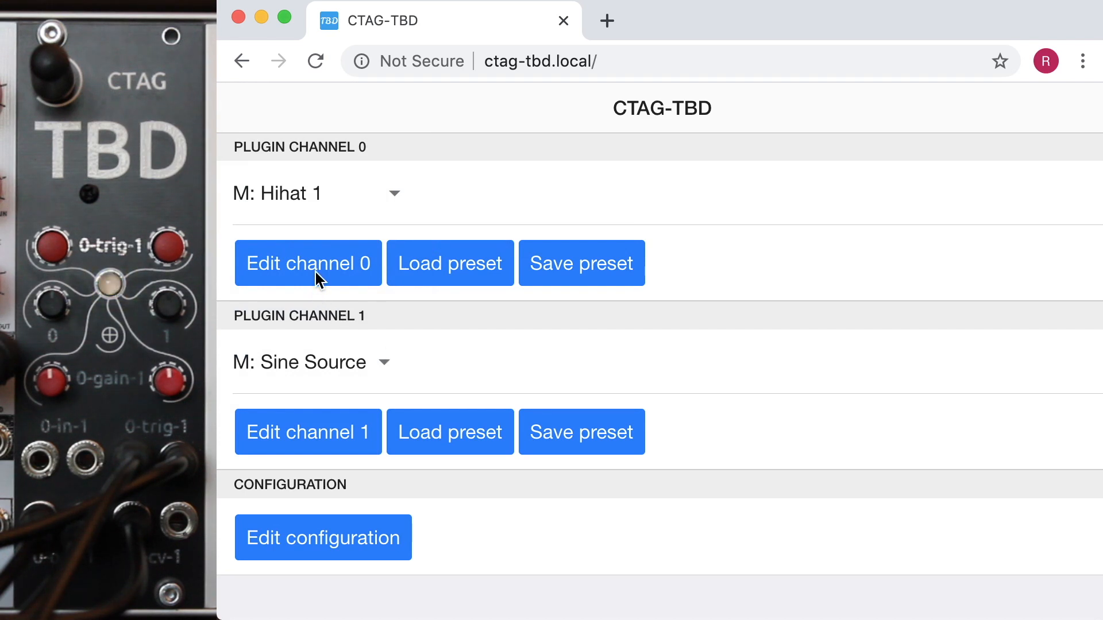
pyautogui.moveTo(321, 440)
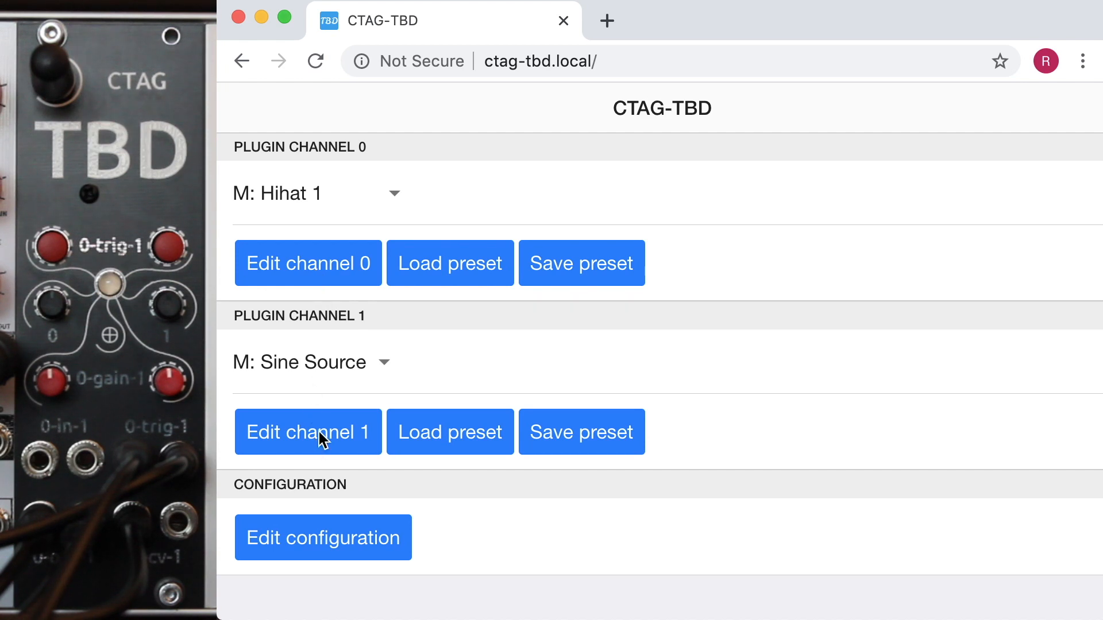
pyautogui.moveTo(342, 545)
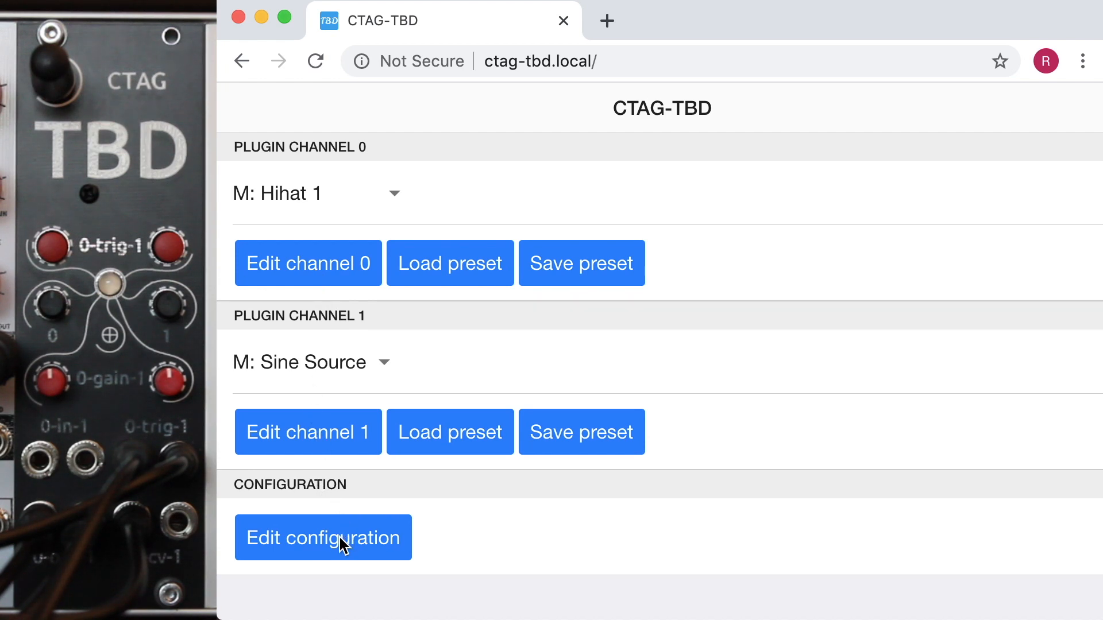
# - In TBD Setup, set the CV0 input range to Bipolar -5 .. 5V
pyautogui.click(322, 538)
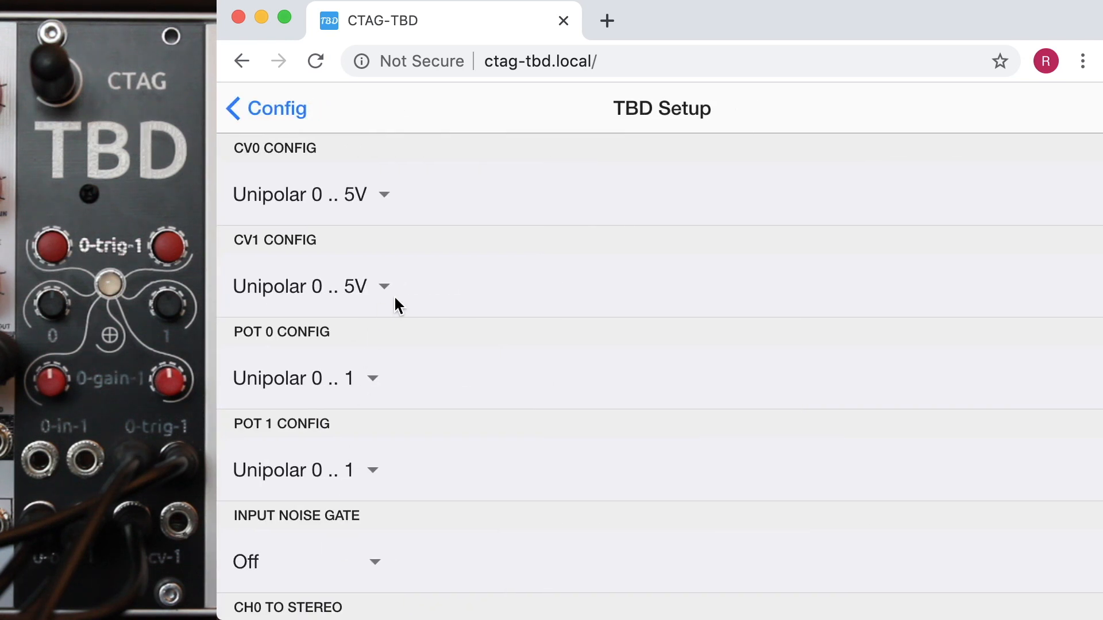
pyautogui.moveTo(419, 235)
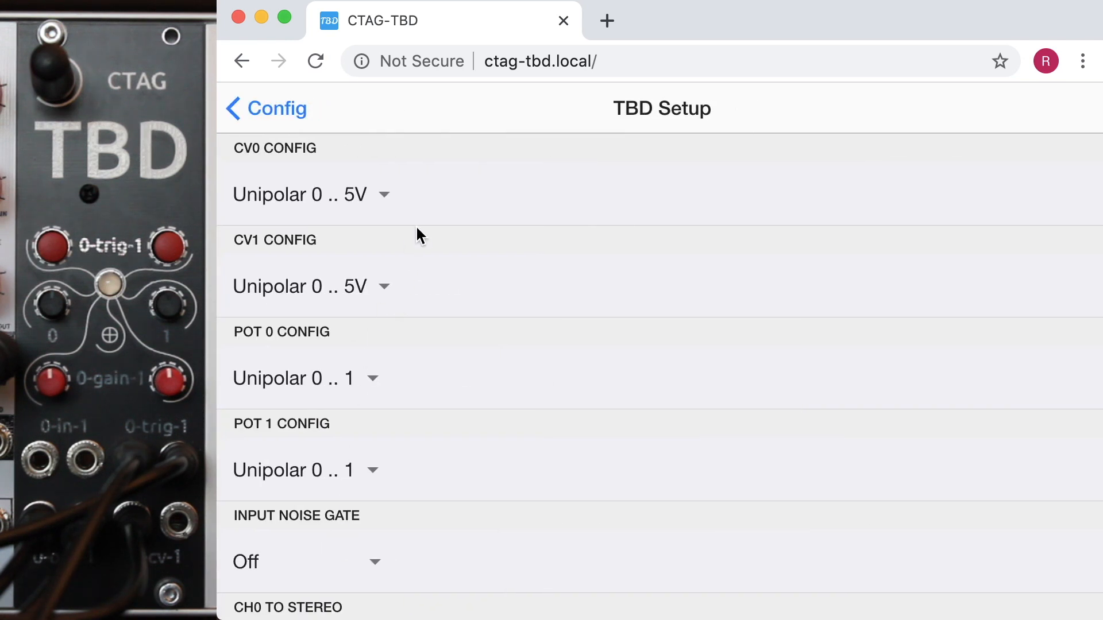
pyautogui.moveTo(257, 164)
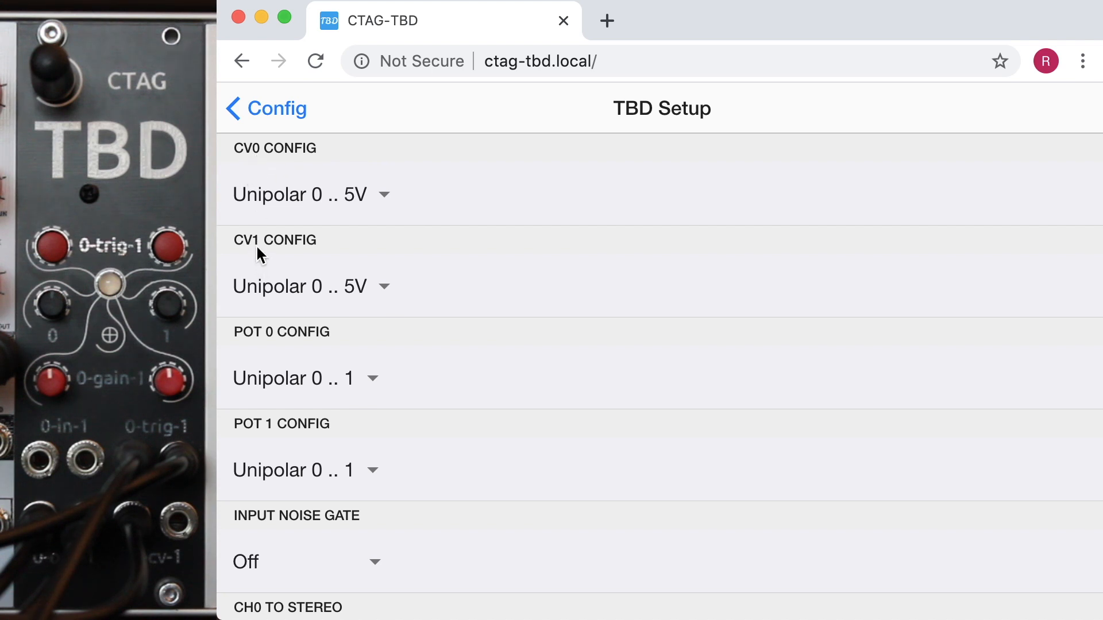
pyautogui.moveTo(346, 208)
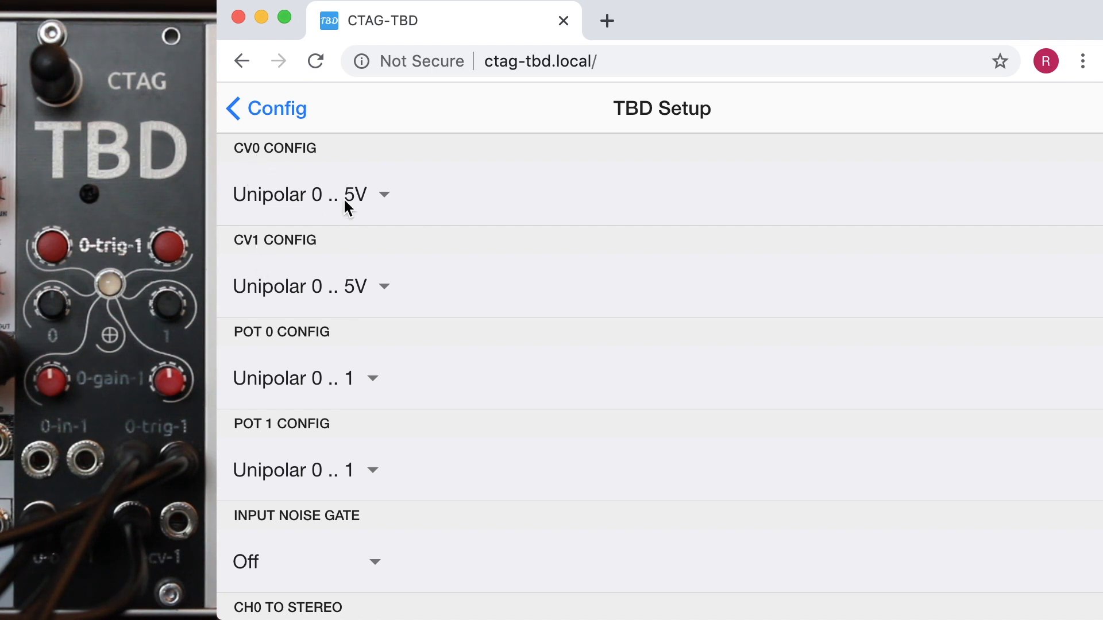
pyautogui.click(310, 196)
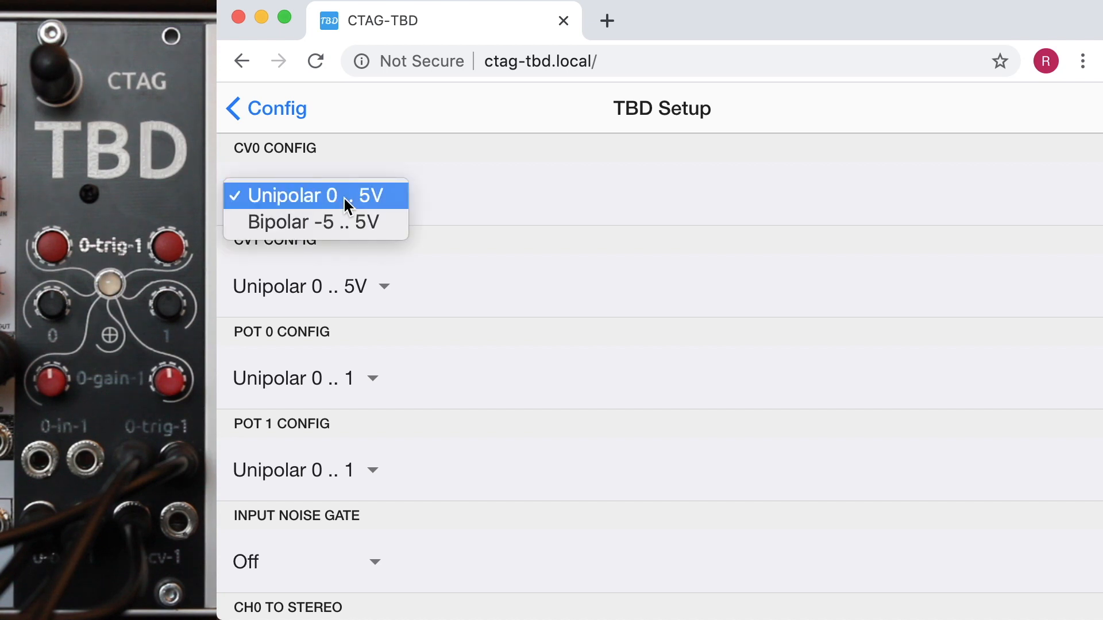
pyautogui.moveTo(288, 222)
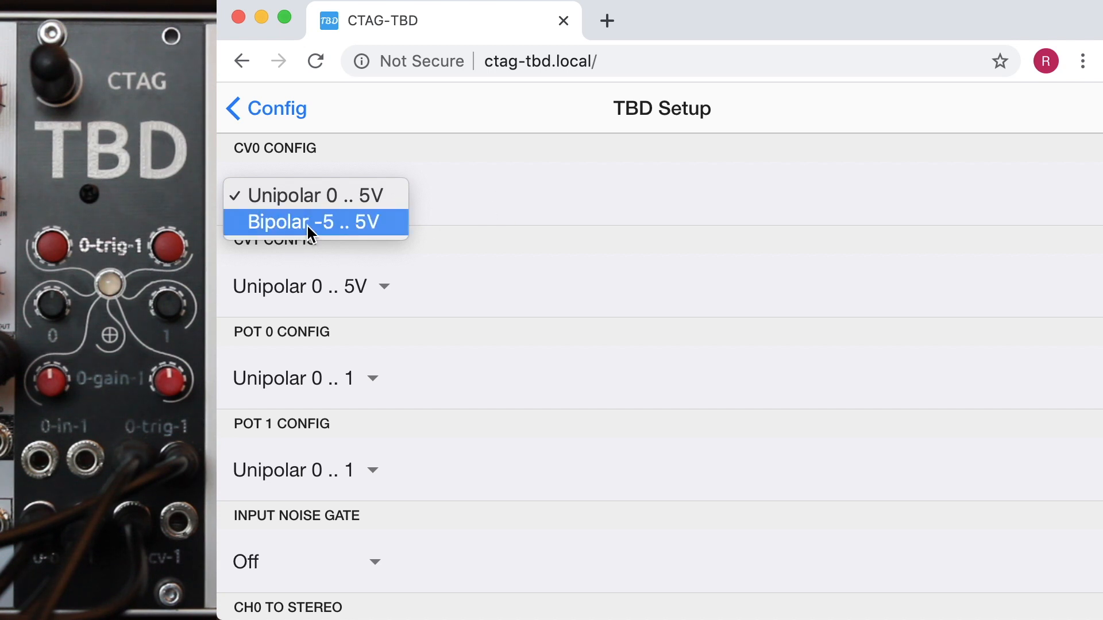
pyautogui.click(303, 222)
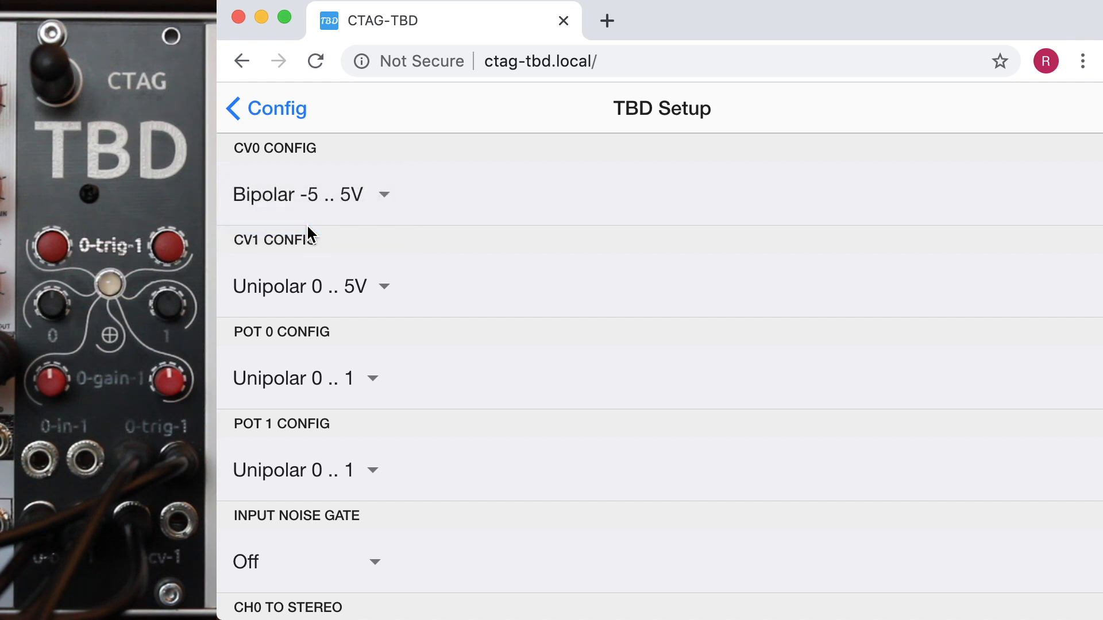
pyautogui.click(305, 195)
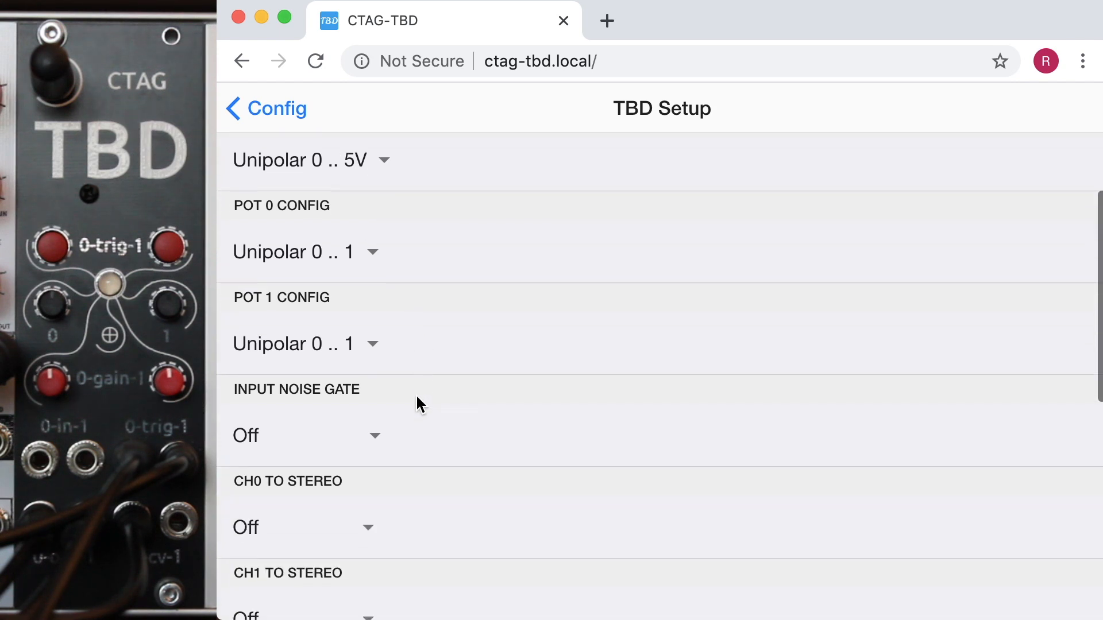
pyautogui.scroll(-3)
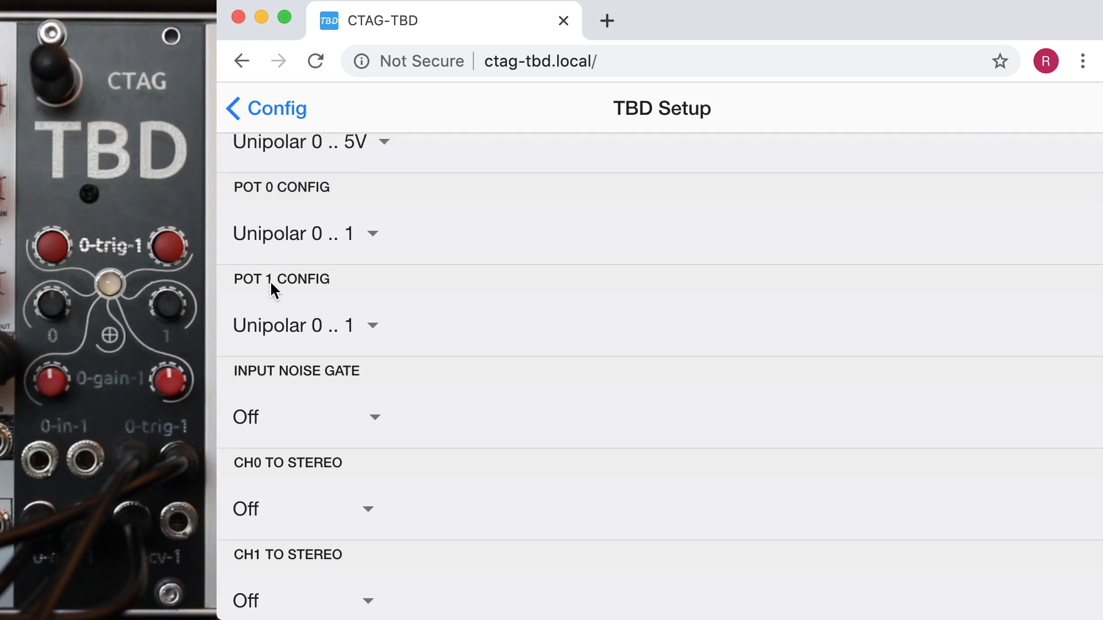
pyautogui.moveTo(292, 240)
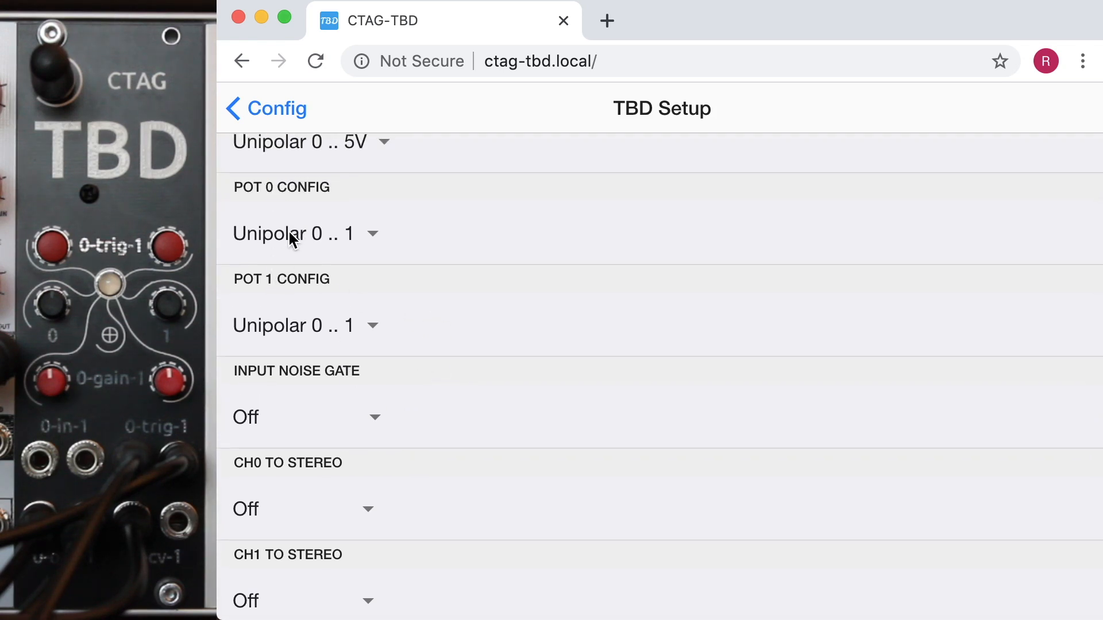
pyautogui.click(304, 233)
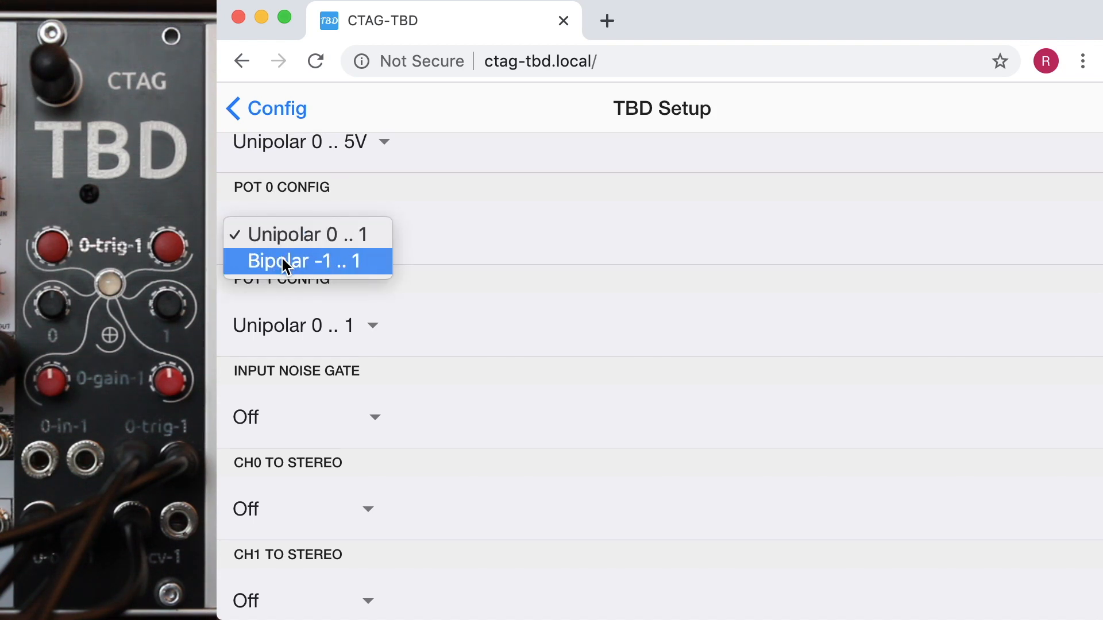
pyautogui.click(302, 261)
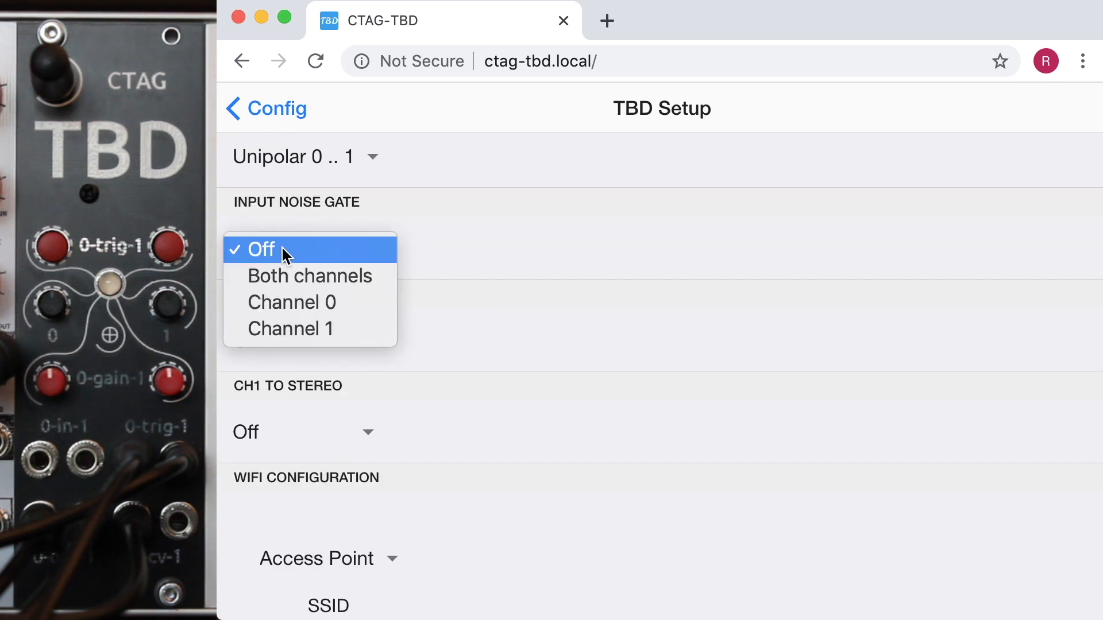
pyautogui.click(261, 250)
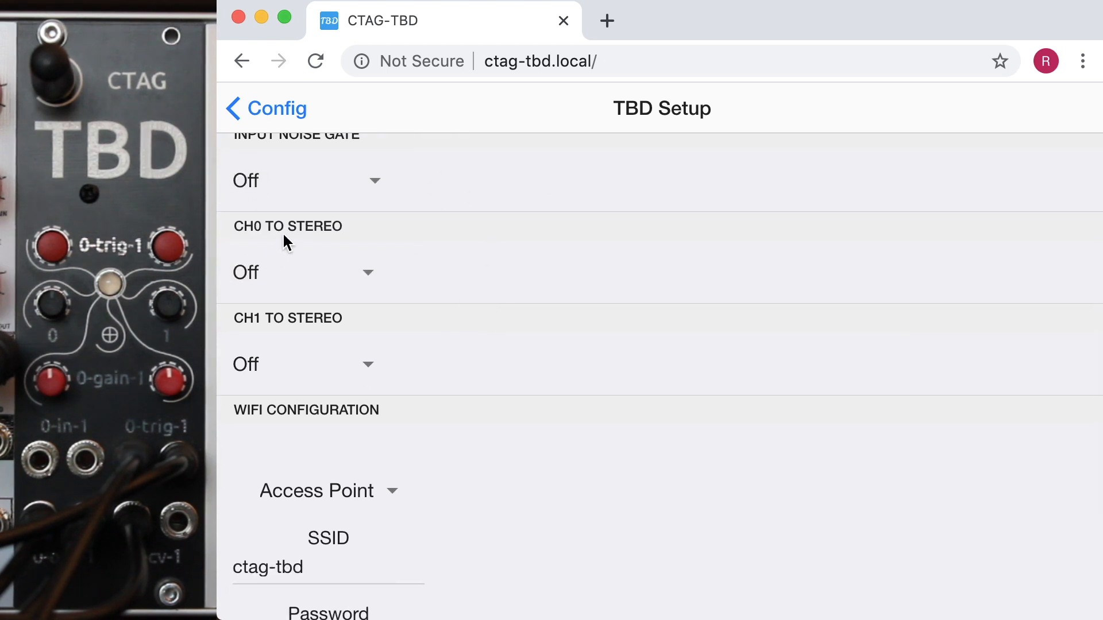
pyautogui.click(306, 273)
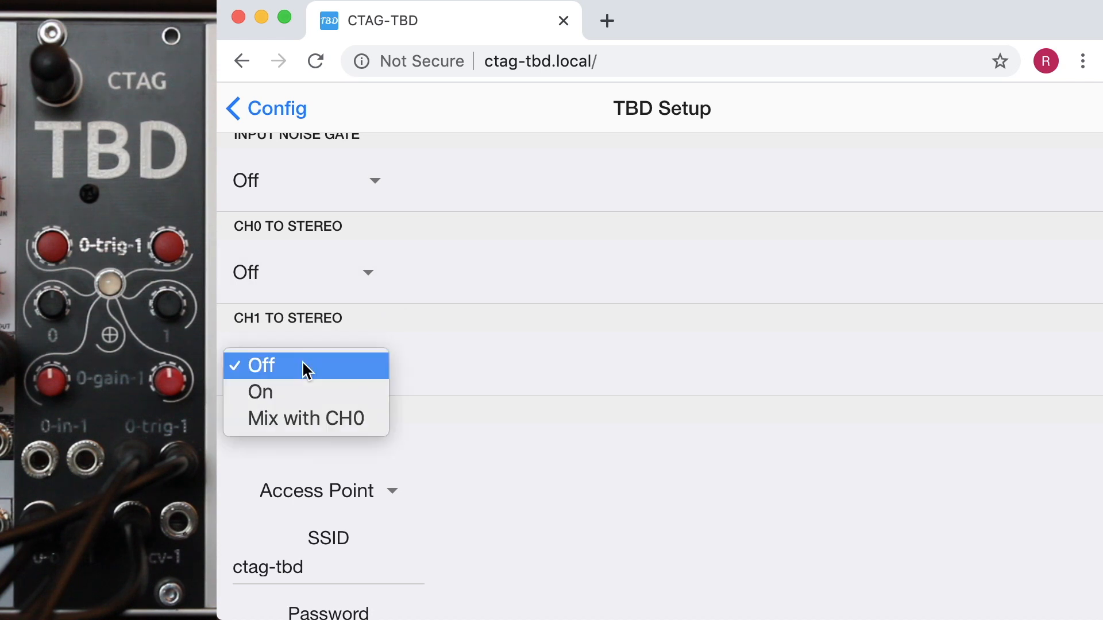
pyautogui.click(262, 364)
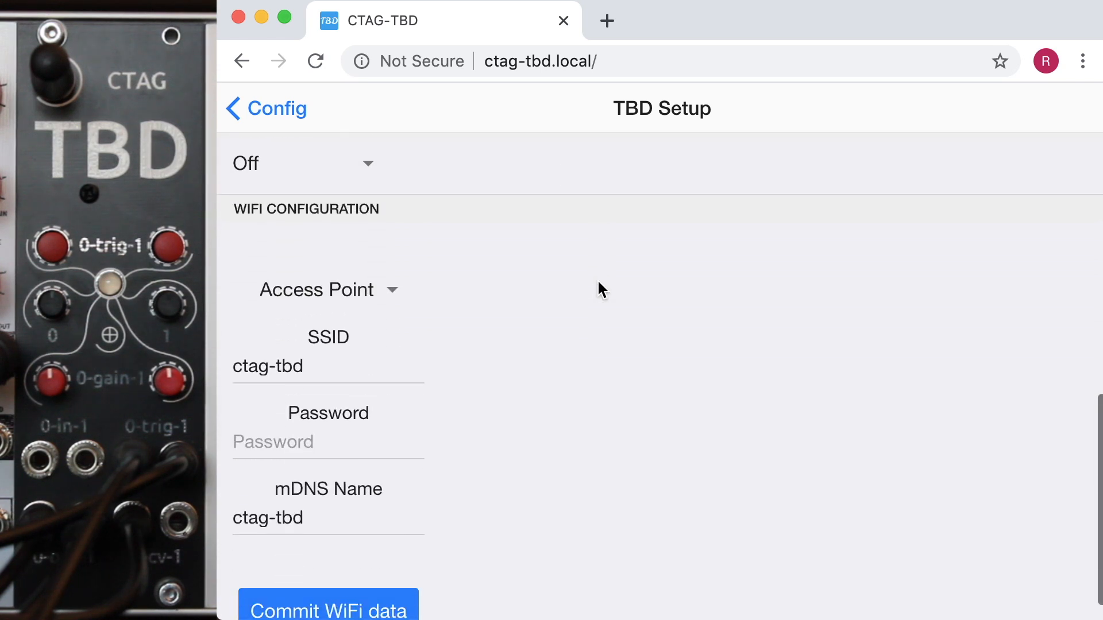
pyautogui.scroll(-3)
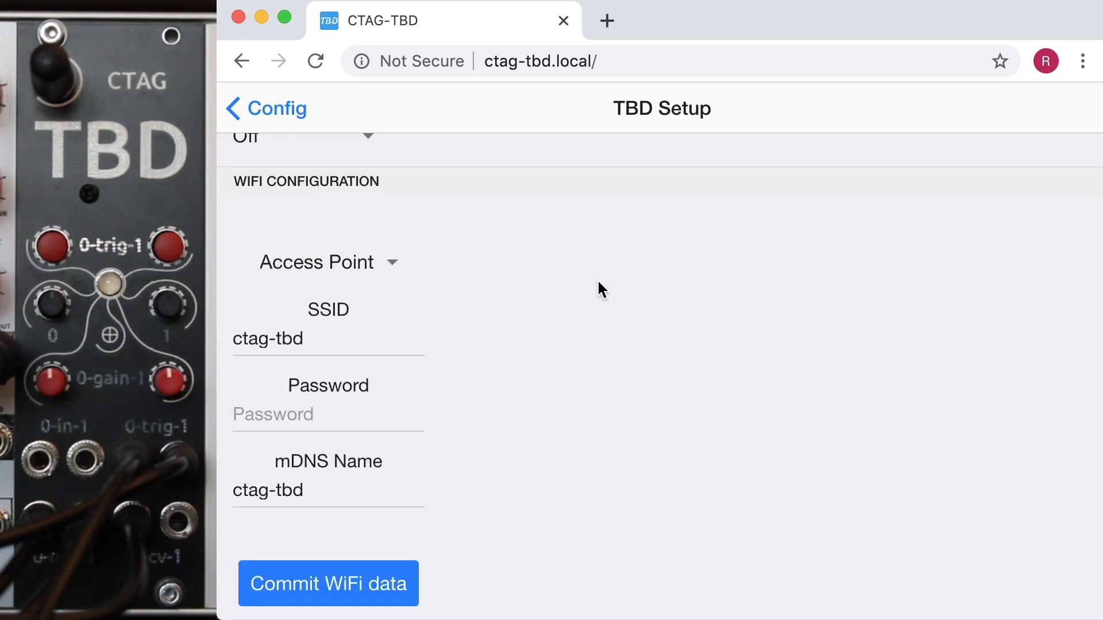
pyautogui.click(317, 262)
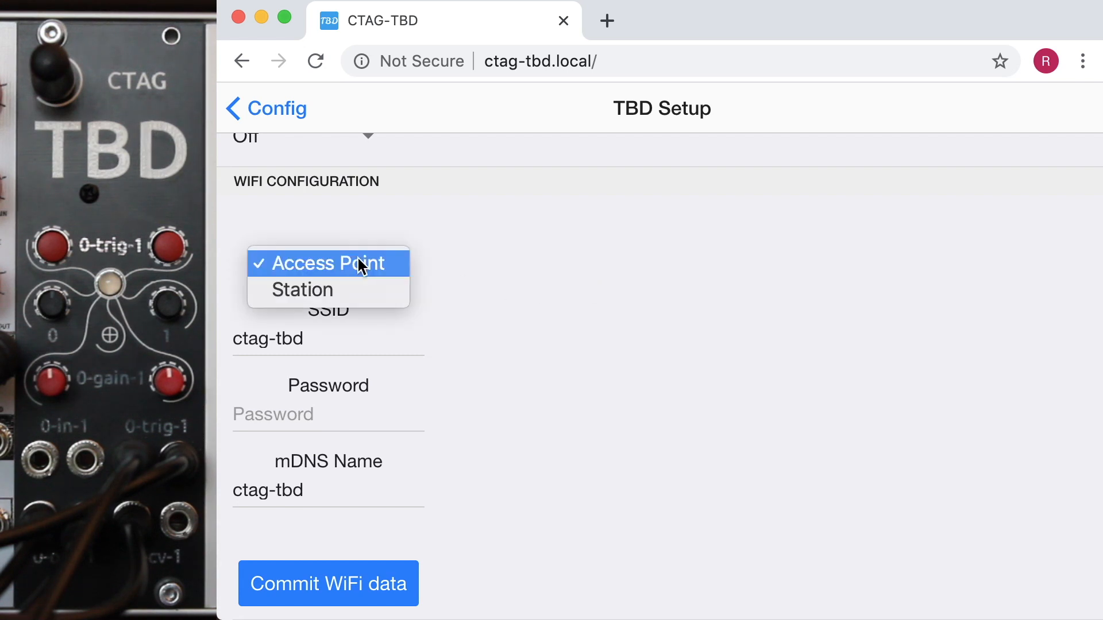
pyautogui.click(317, 262)
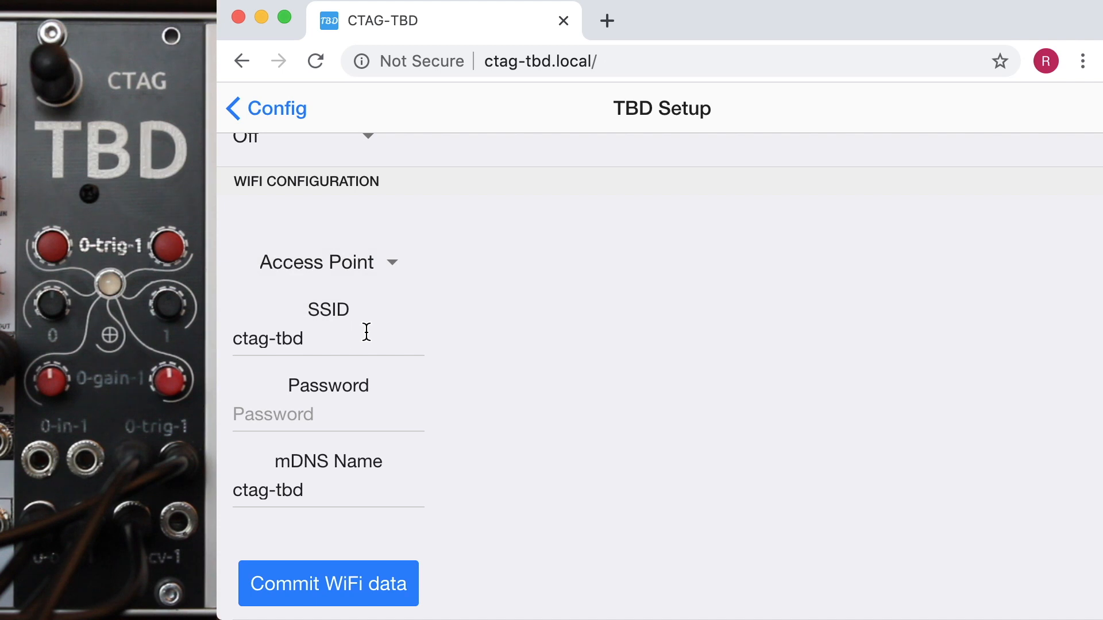
pyautogui.click(266, 108)
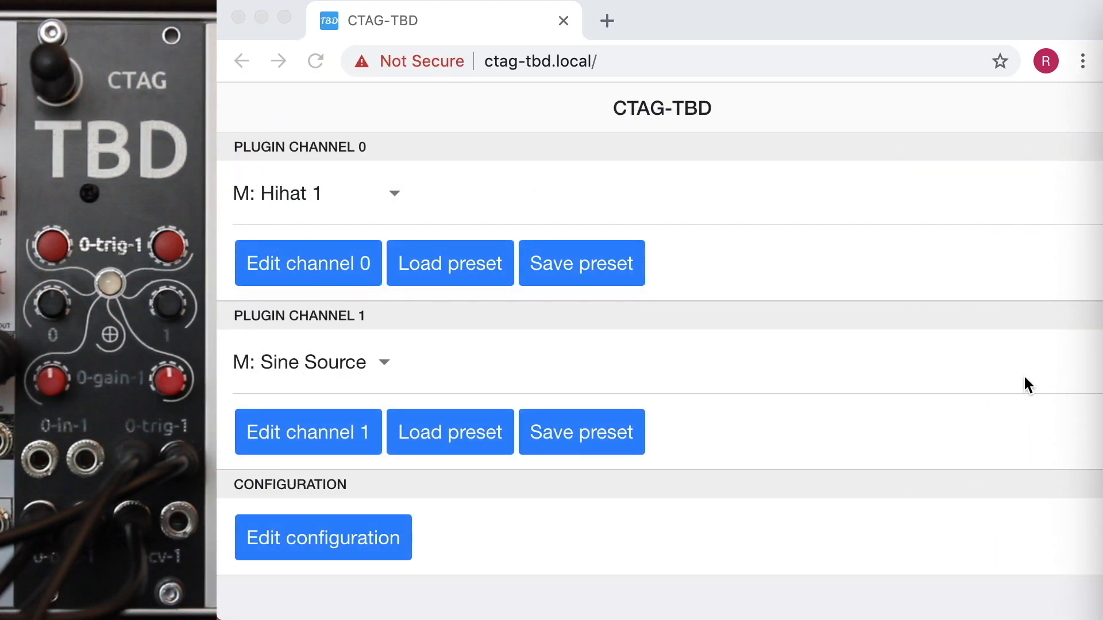
pyautogui.moveTo(986, 357)
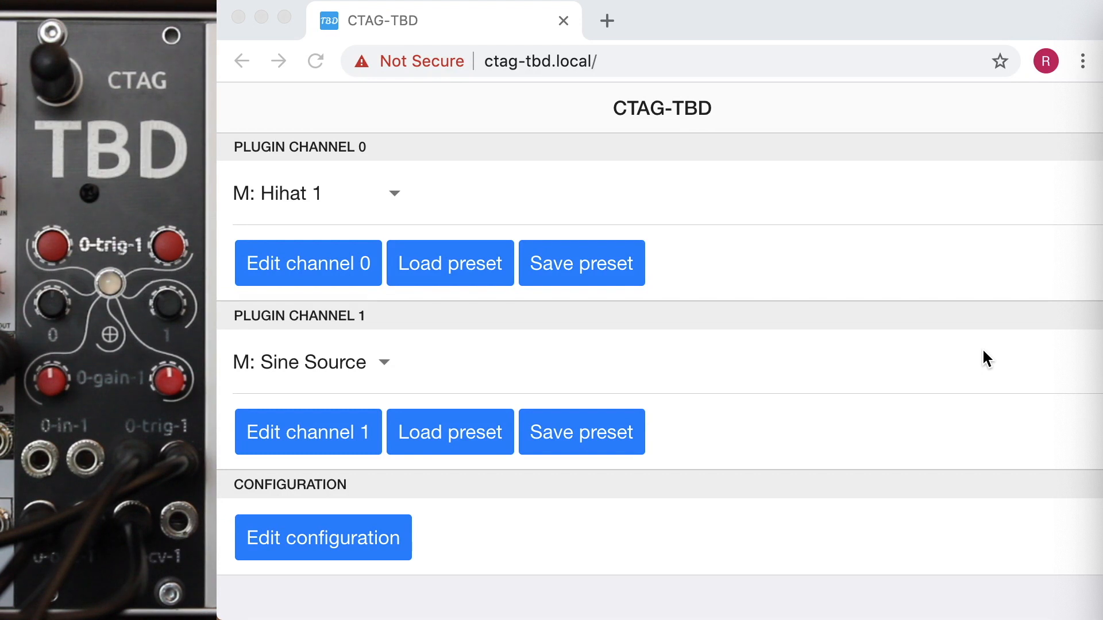
pyautogui.moveTo(390, 248)
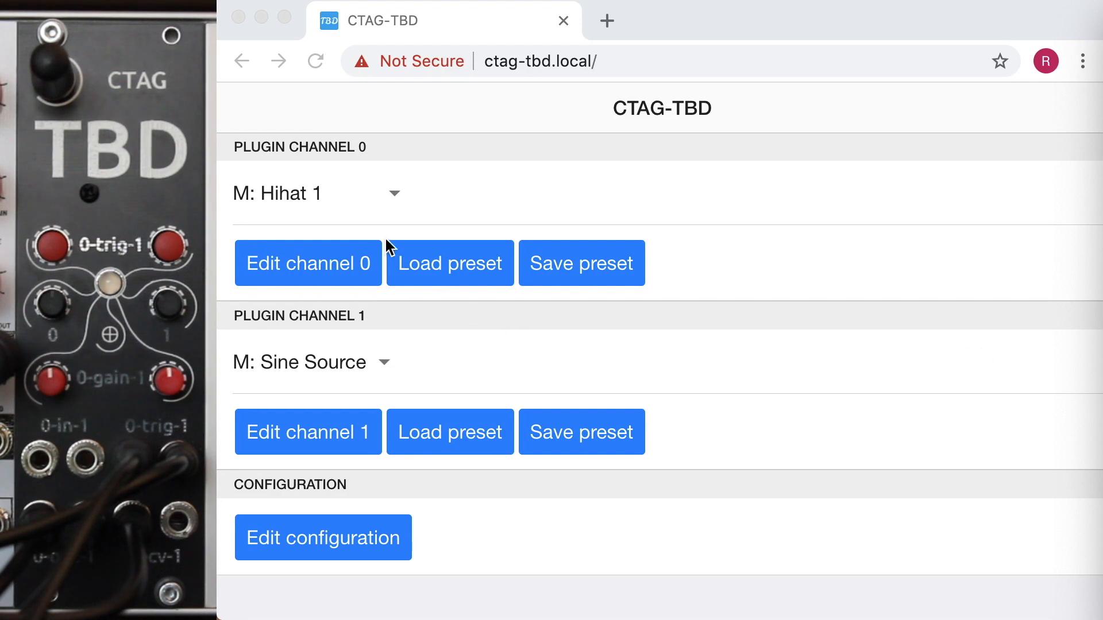
pyautogui.moveTo(301, 214)
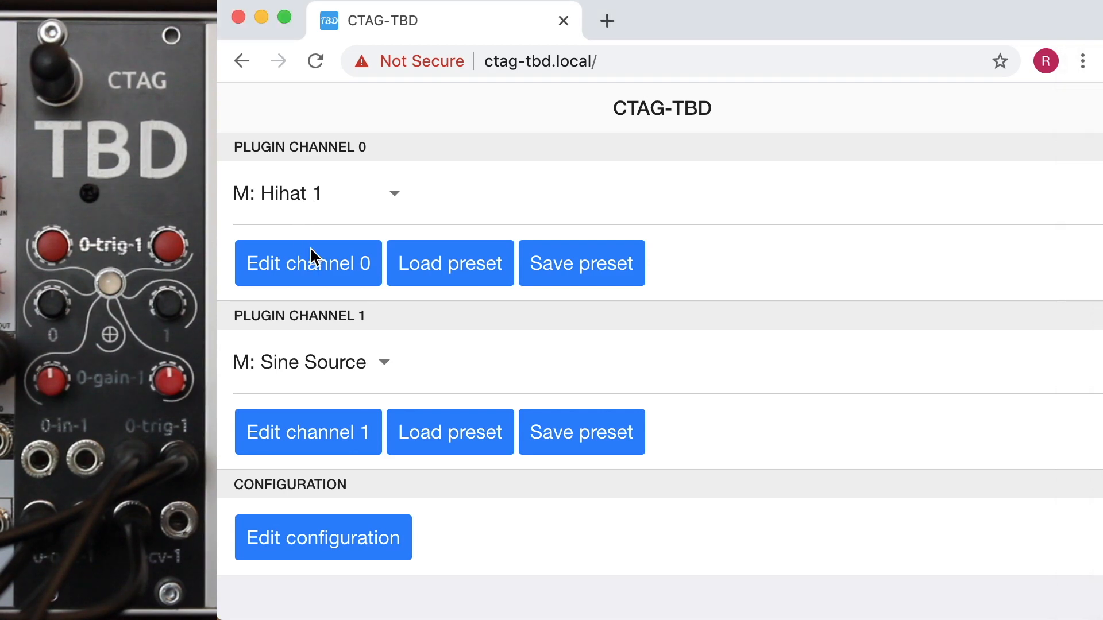
# - Open channel 0's Hihat 1 parameter page from the main overview
pyautogui.click(308, 264)
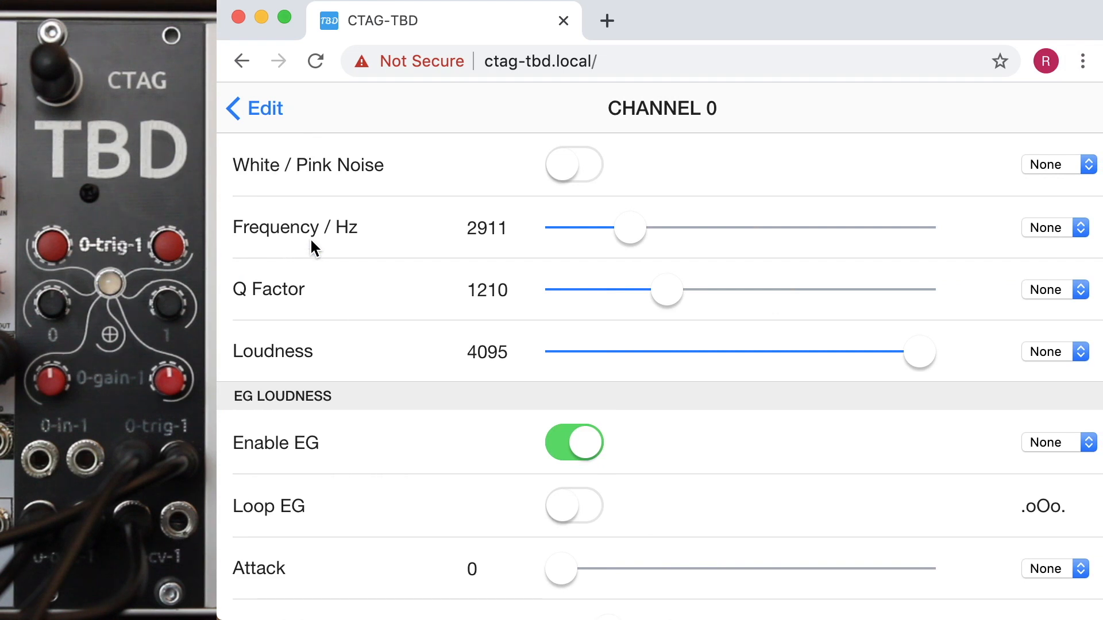
pyautogui.moveTo(358, 372)
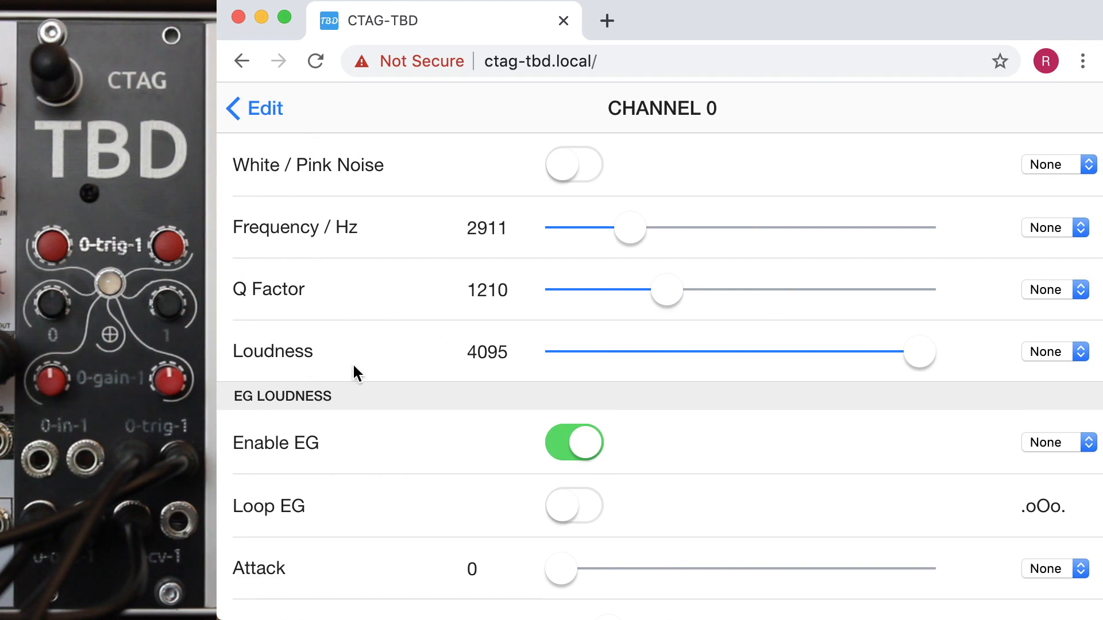
# - Enable the EG Loudness envelope and assign TRIG 0 as its trigger
pyautogui.scroll(-3)
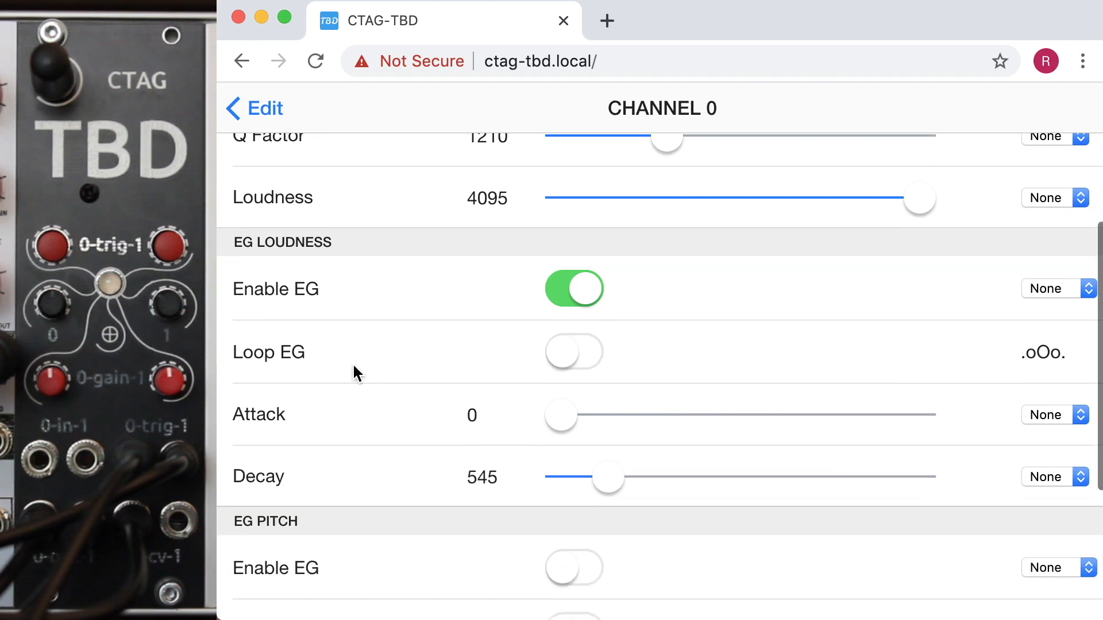
pyautogui.scroll(-3)
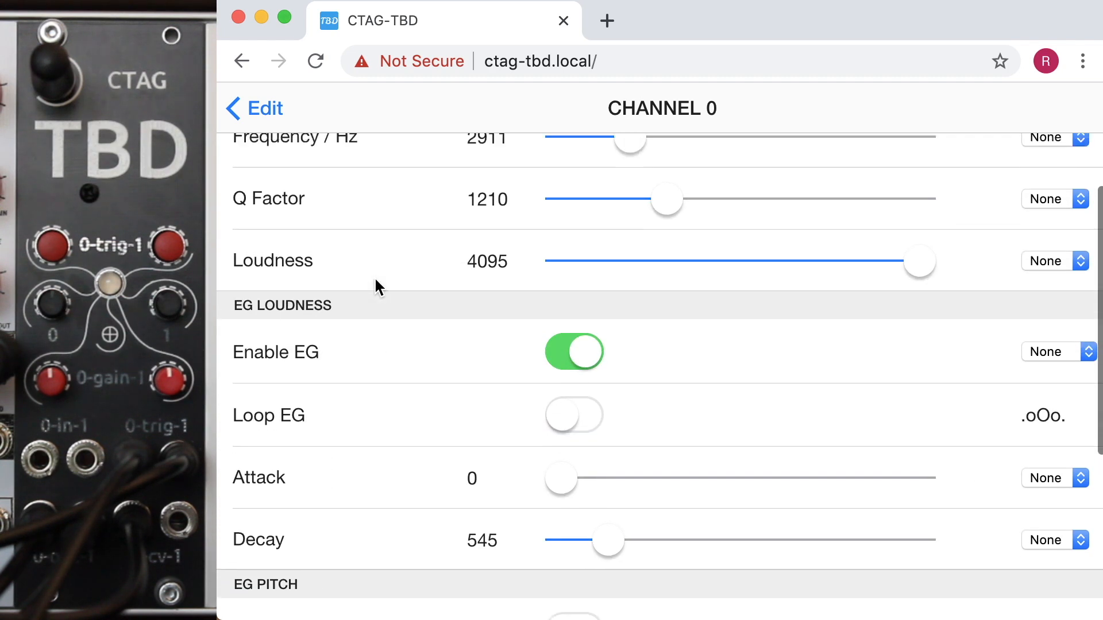
pyautogui.scroll(-3)
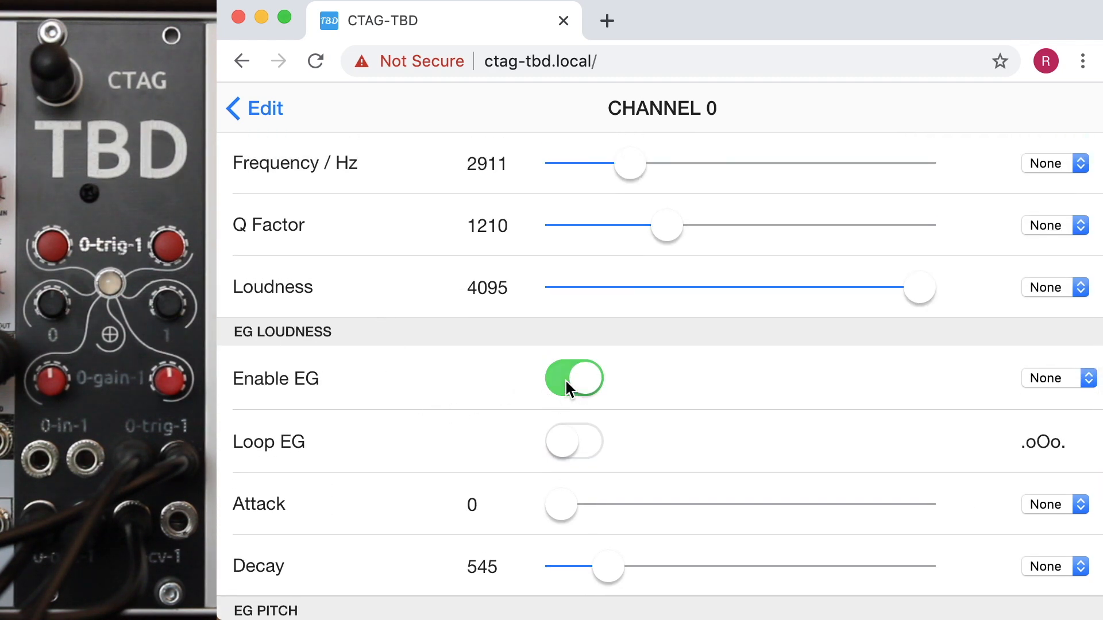
pyautogui.click(574, 378)
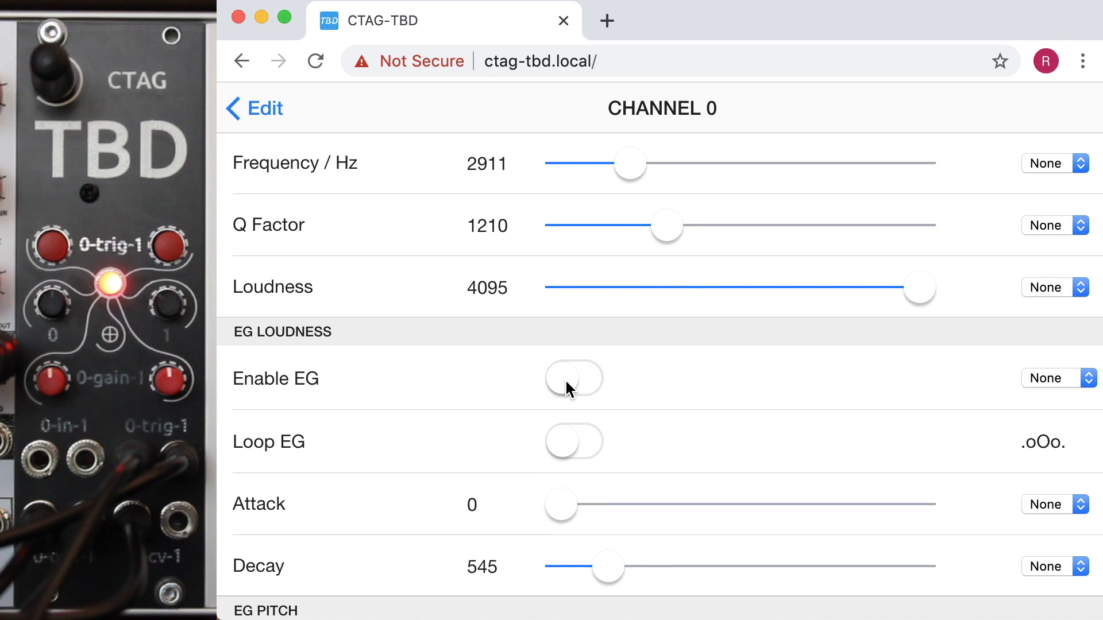
pyautogui.click(575, 378)
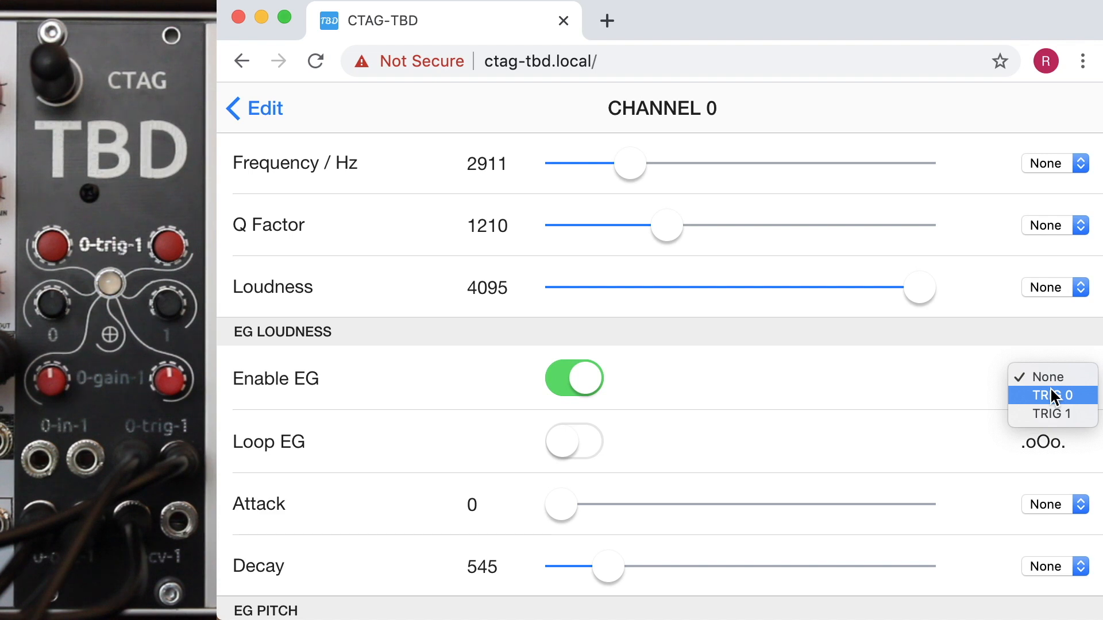
pyautogui.click(1053, 394)
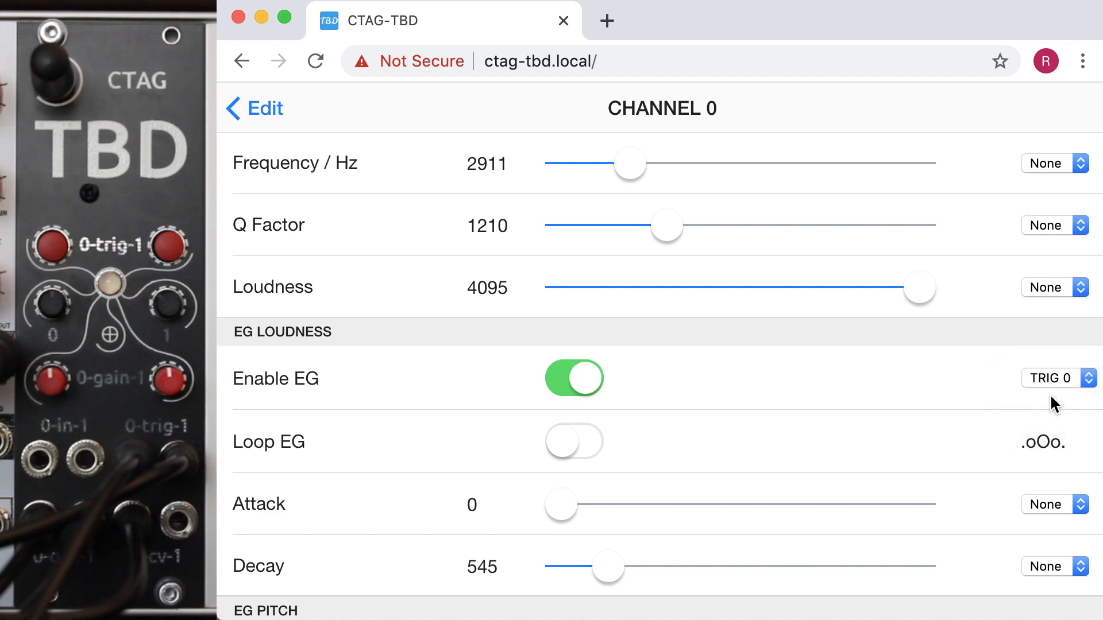
pyautogui.scroll(-3)
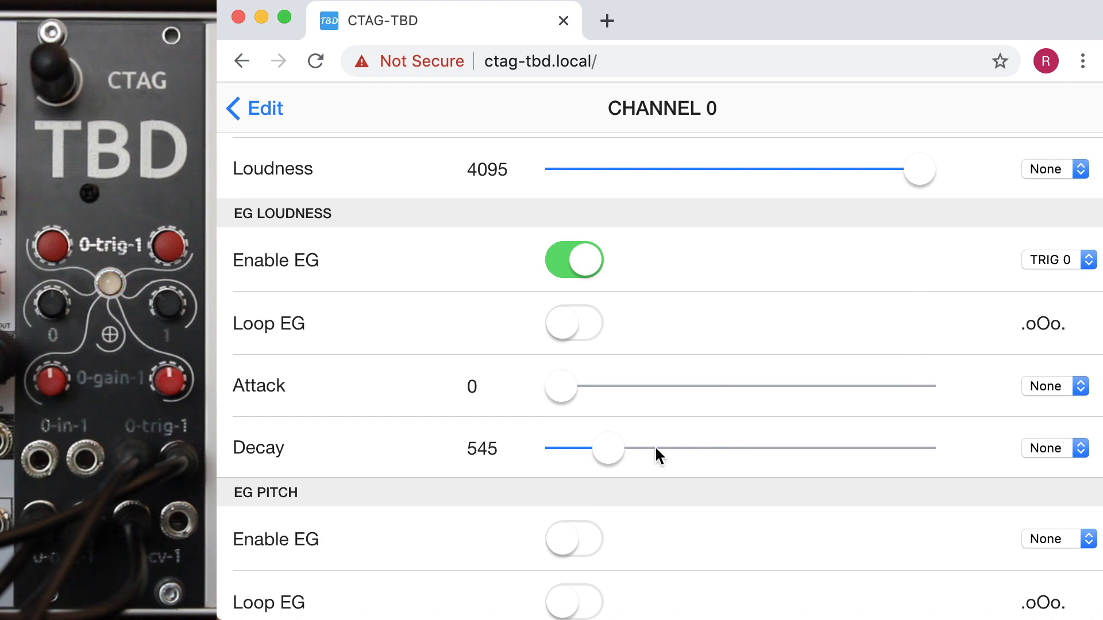
pyautogui.moveTo(666, 454)
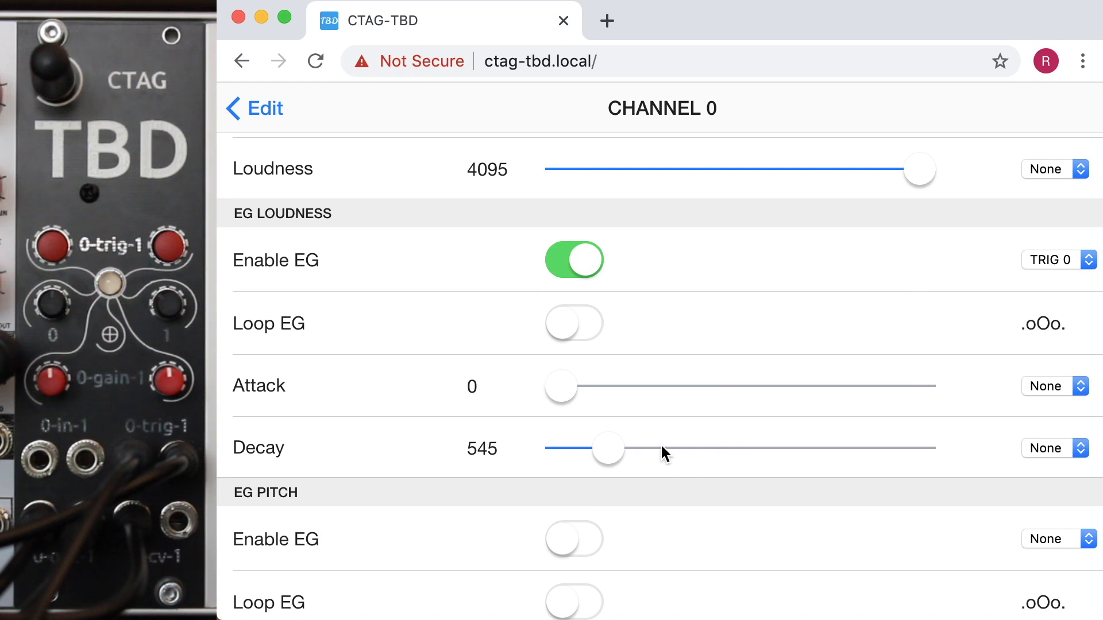
# - Set the hi-hat decay to 744, try POT1 modulation on it, and return to the main page
pyautogui.moveTo(609, 448); pyautogui.dragTo(710, 448)
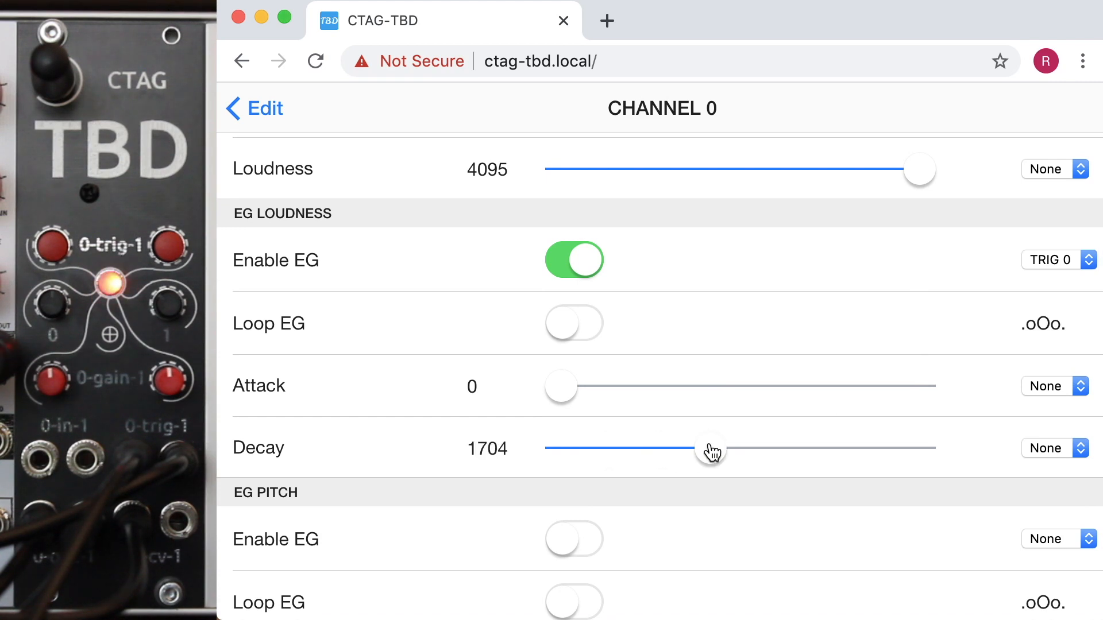
pyautogui.moveTo(712, 448); pyautogui.dragTo(625, 448)
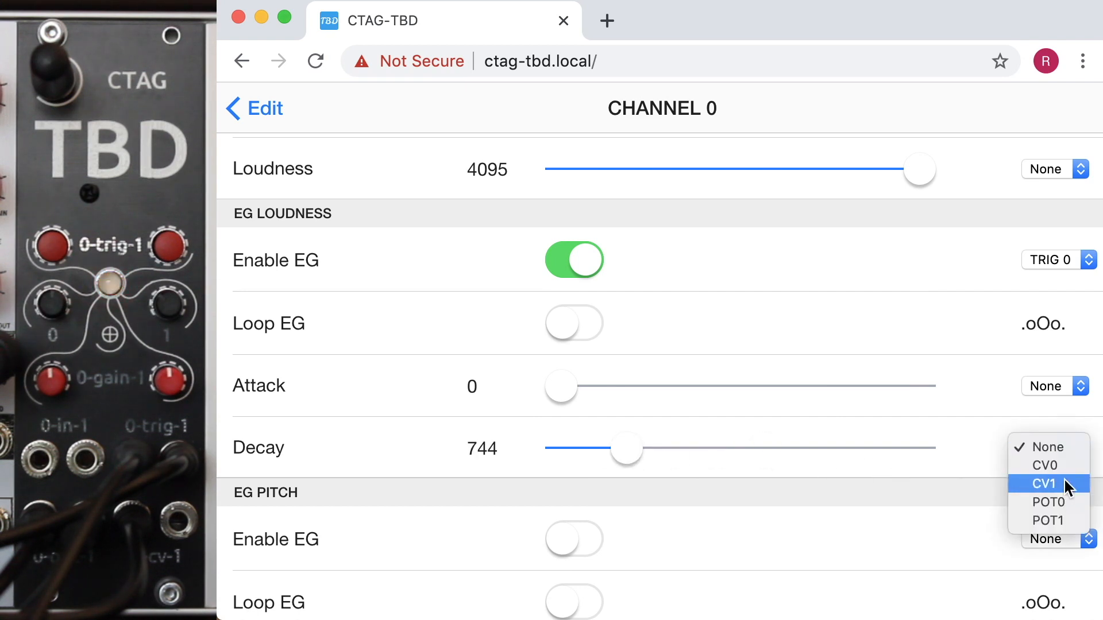
pyautogui.moveTo(1048, 522)
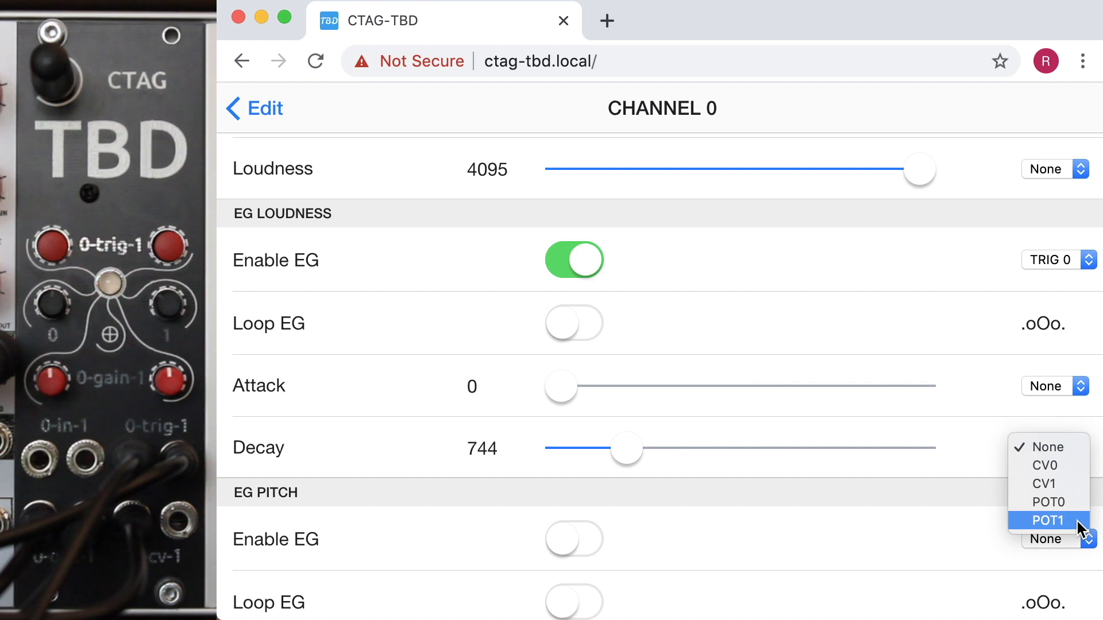
pyautogui.click(1048, 520)
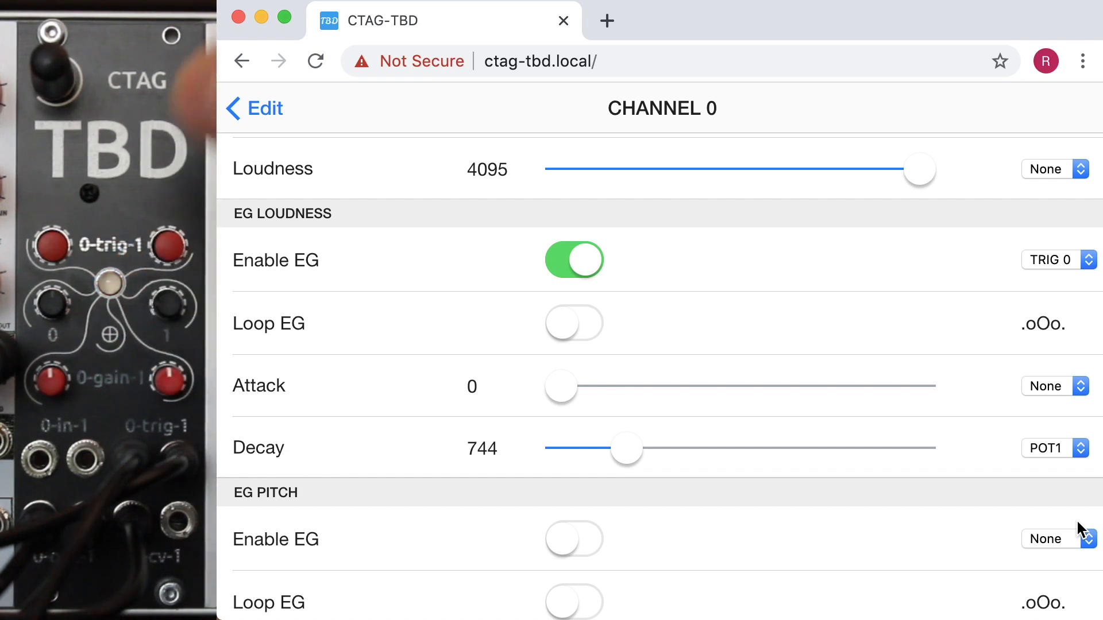
pyautogui.click(1054, 448)
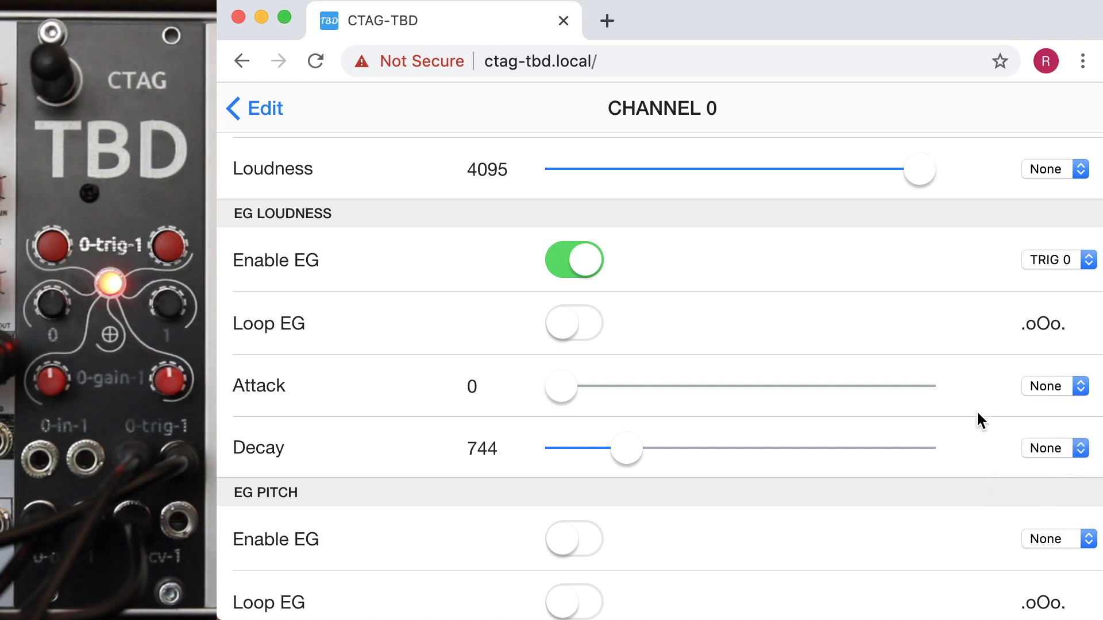
pyautogui.click(255, 108)
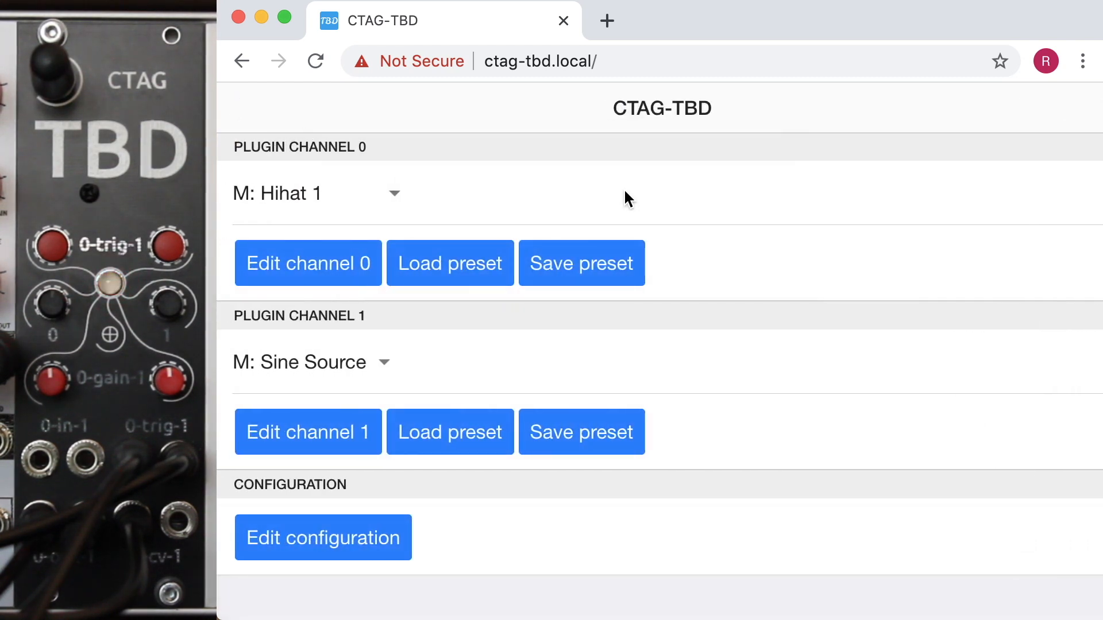
# - Start saving channel 0's settings as a preset named besthh
pyautogui.click(582, 264)
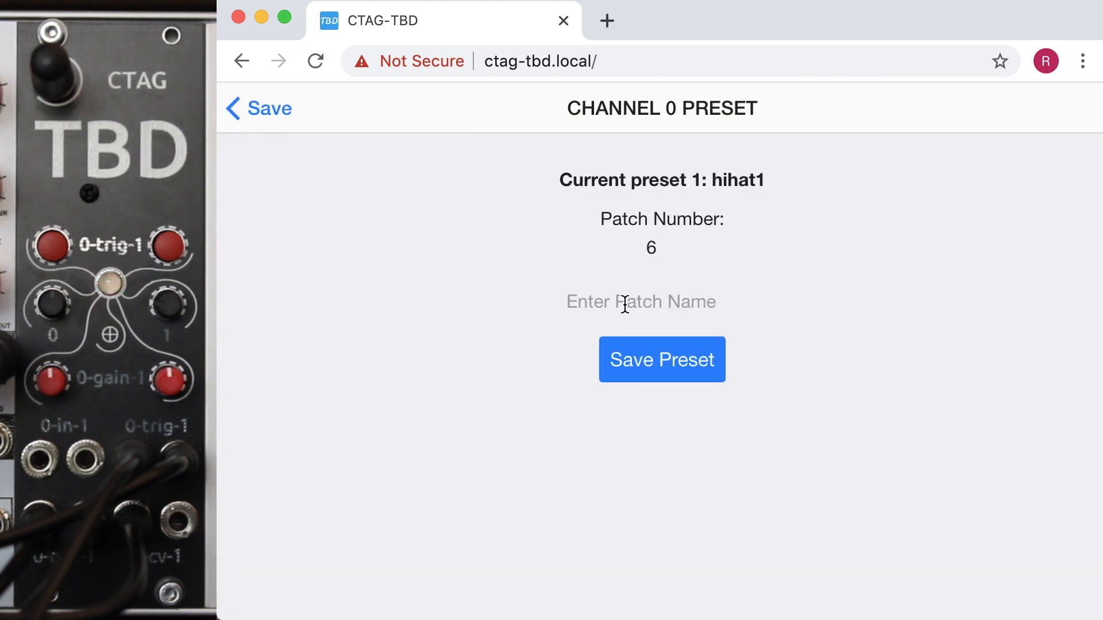
pyautogui.write('b')
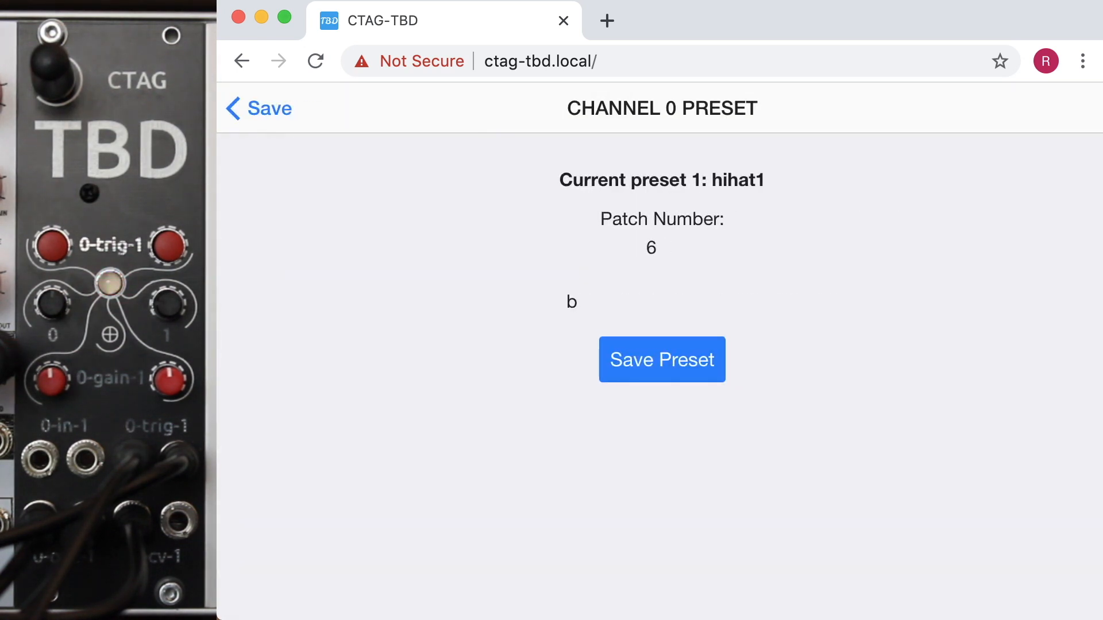
pyautogui.write('esthh')
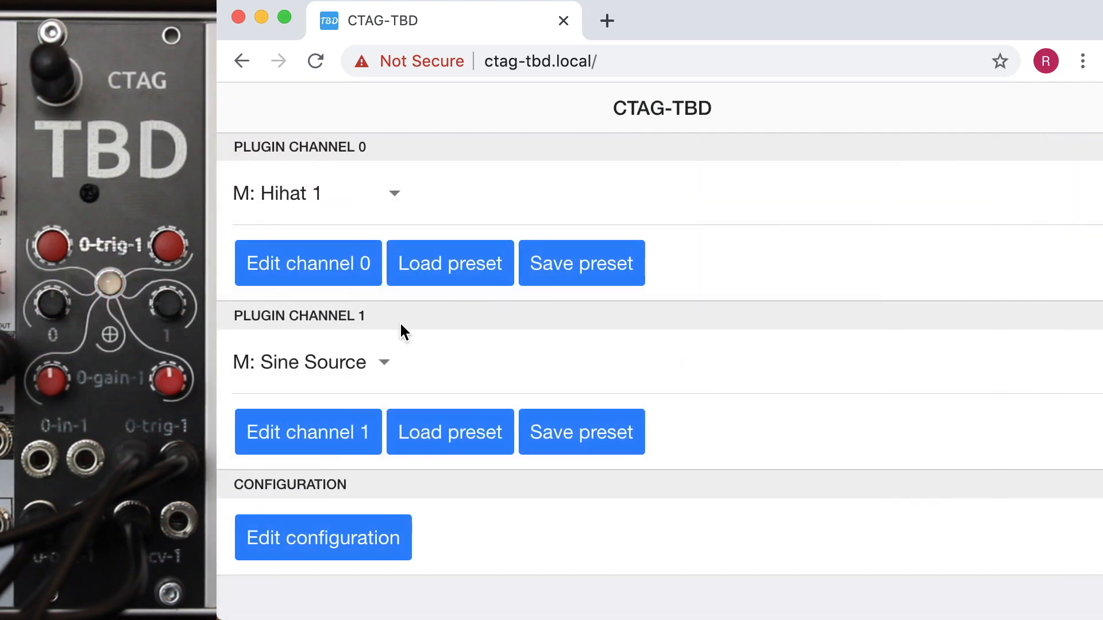
# - Check besthh appears in channel 0's preset list, then open channel 1's Sine Source settings
pyautogui.click(450, 263)
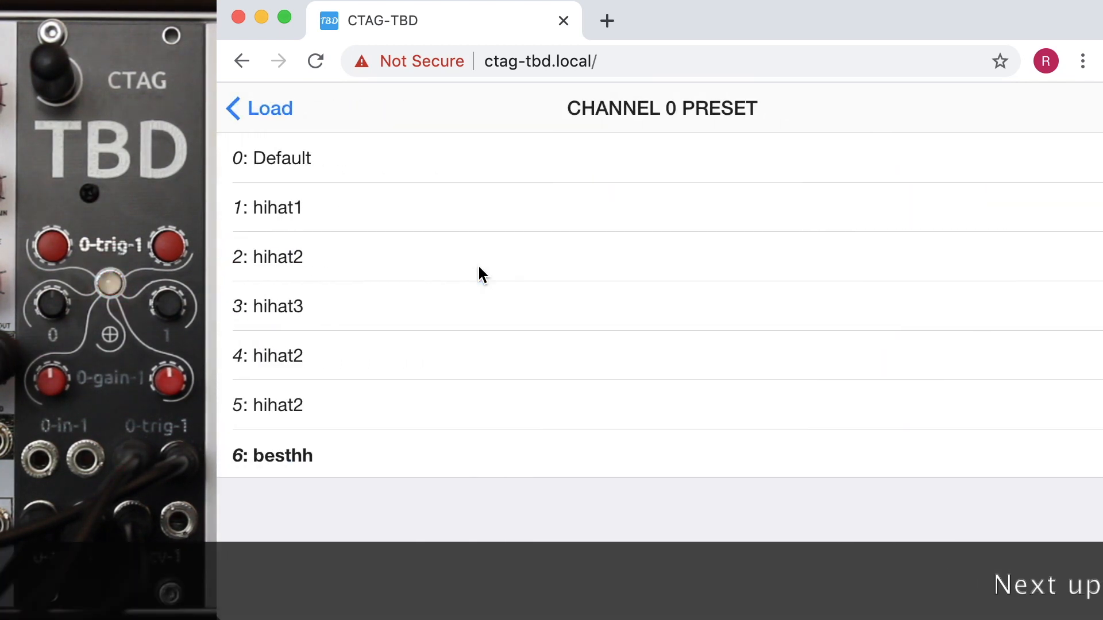
pyautogui.click(259, 108)
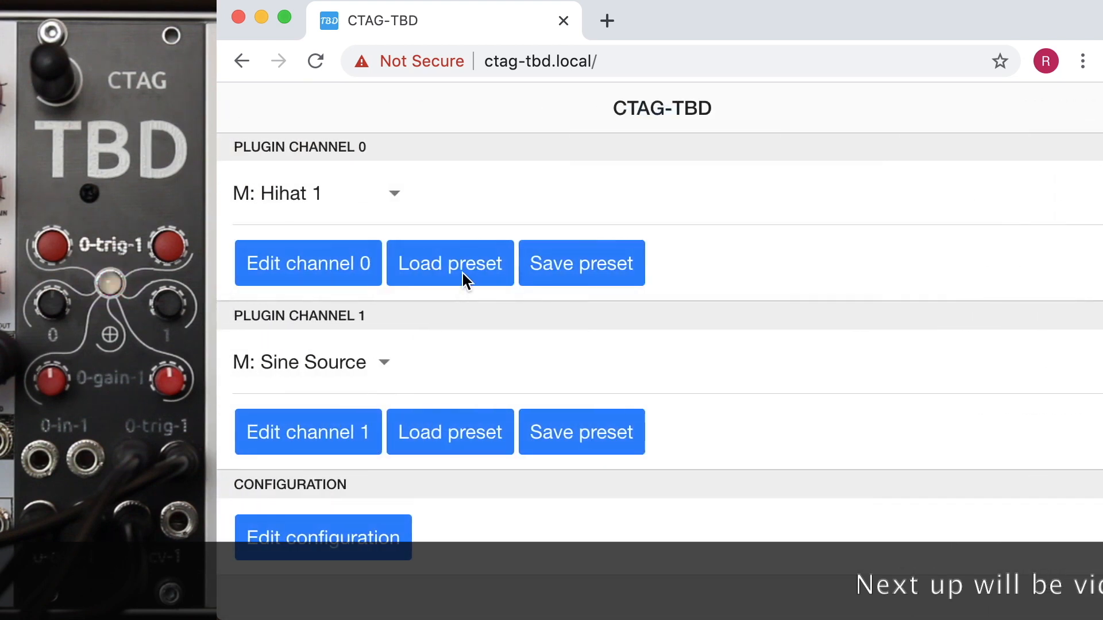
pyautogui.click(450, 263)
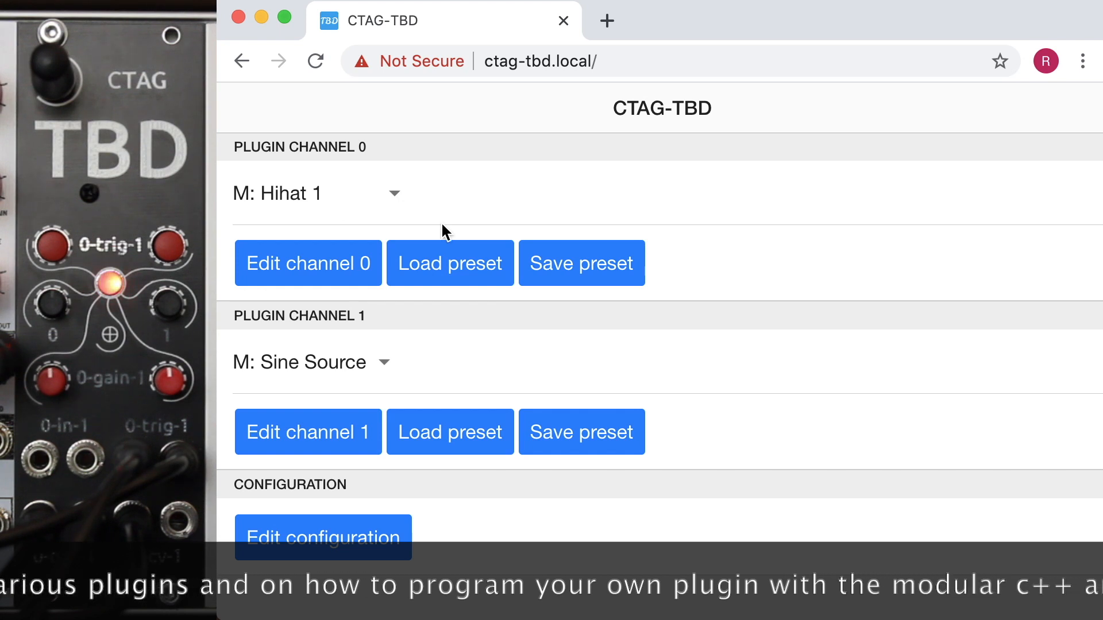
pyautogui.moveTo(317, 337)
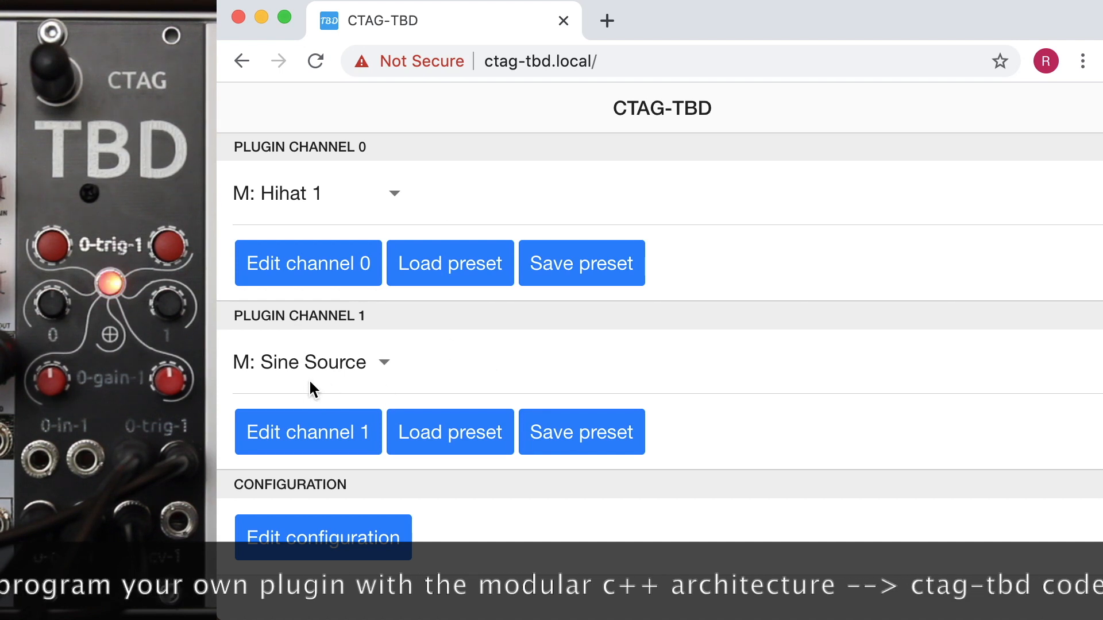
pyautogui.click(308, 432)
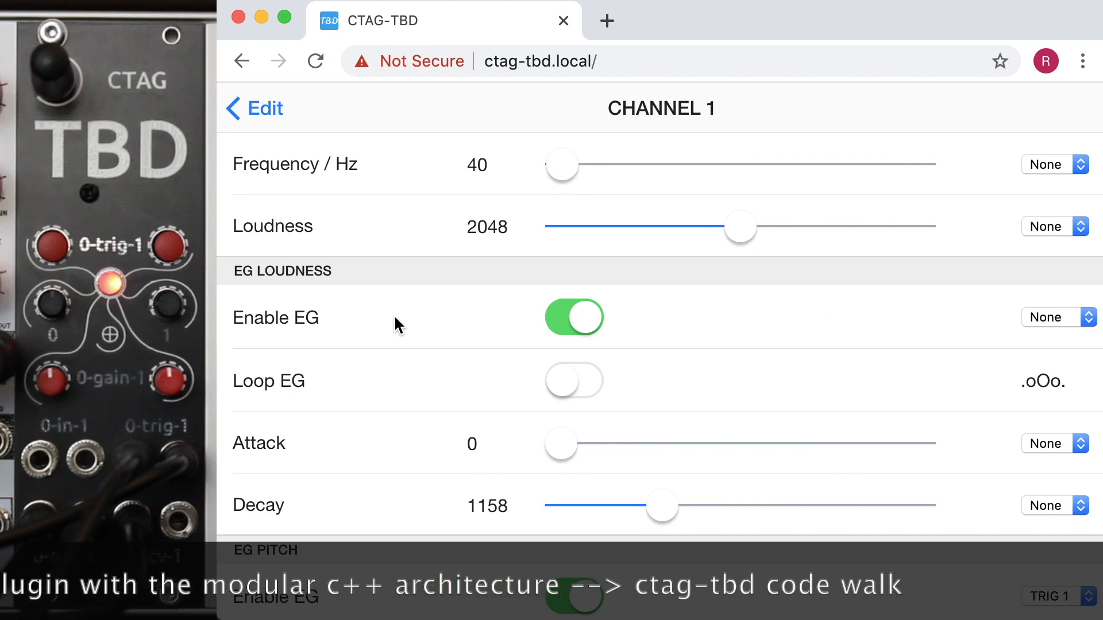
# - Enable channel 1's loudness envelope on TRIG 1 with decay 1149
pyautogui.click(574, 317)
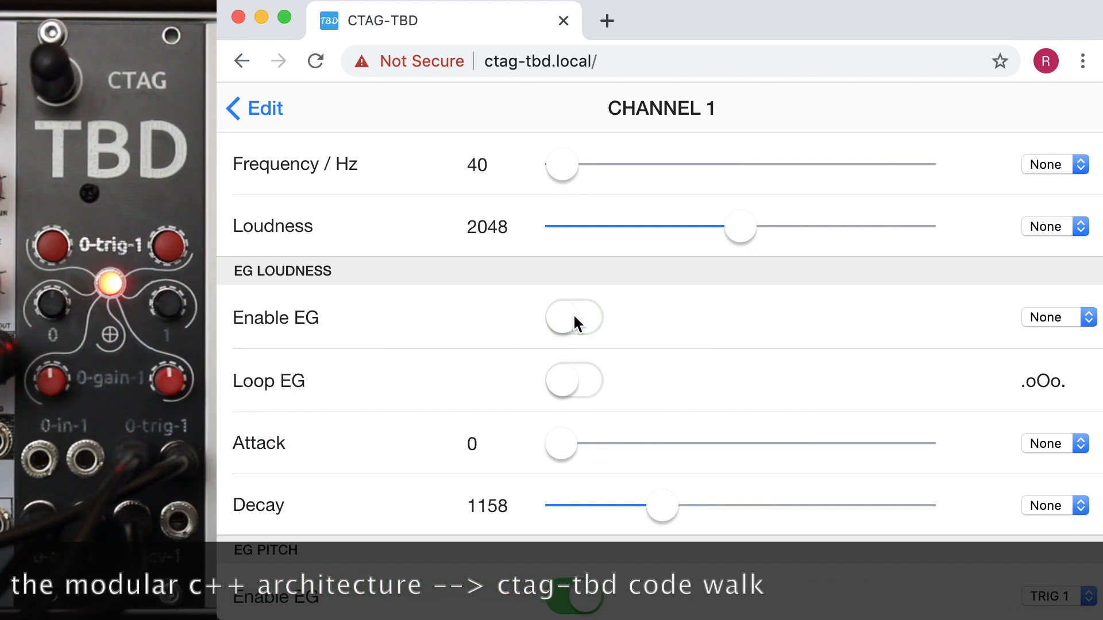
pyautogui.click(573, 317)
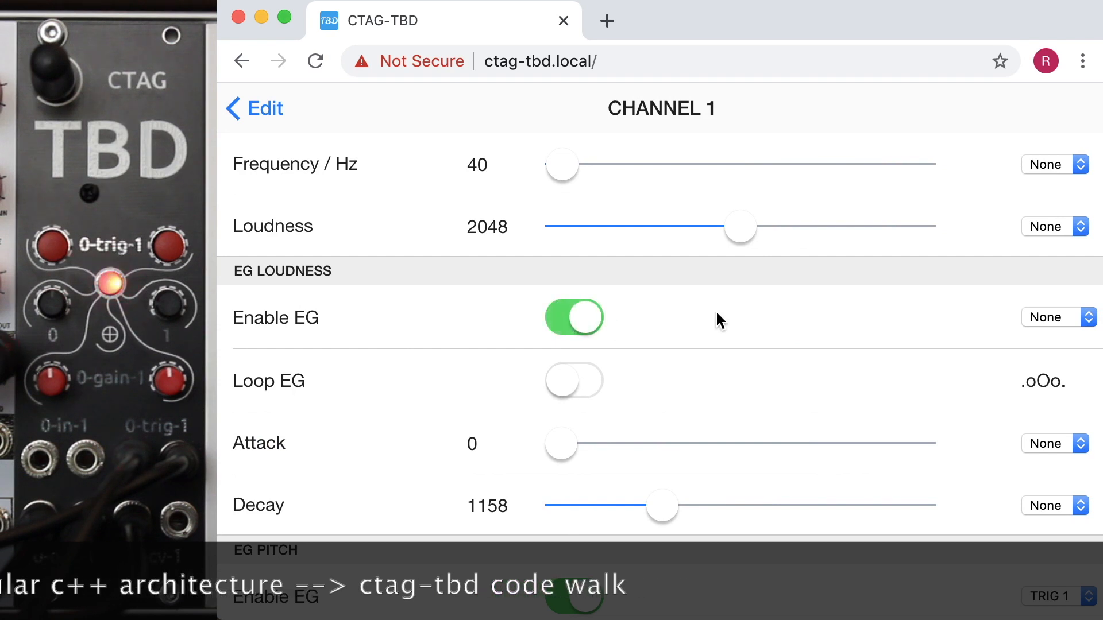
pyautogui.moveTo(823, 325)
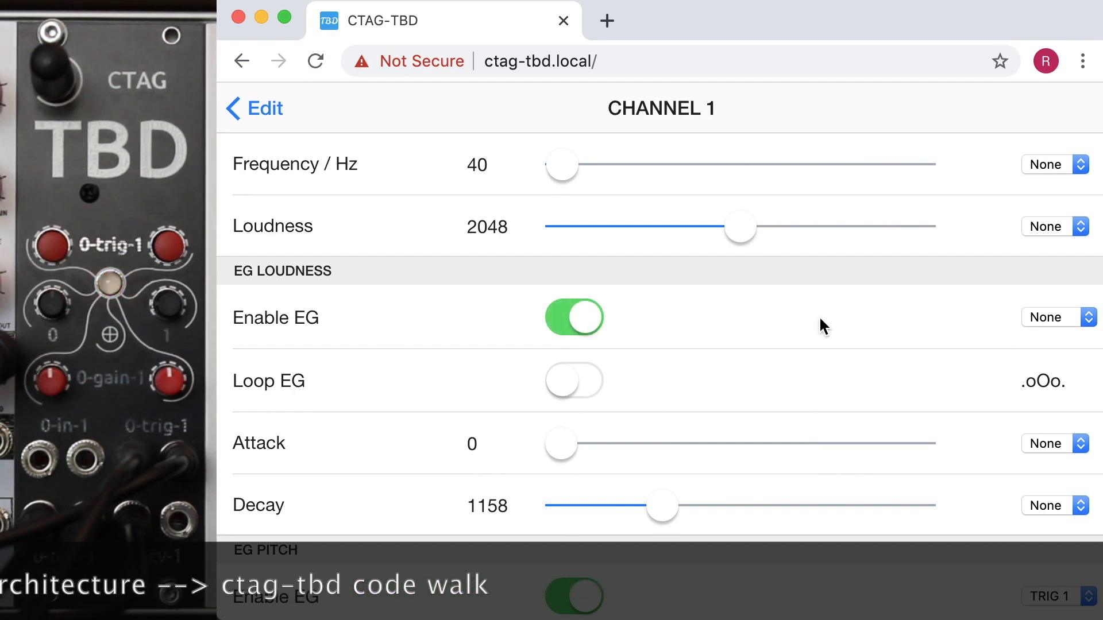
pyautogui.click(1055, 317)
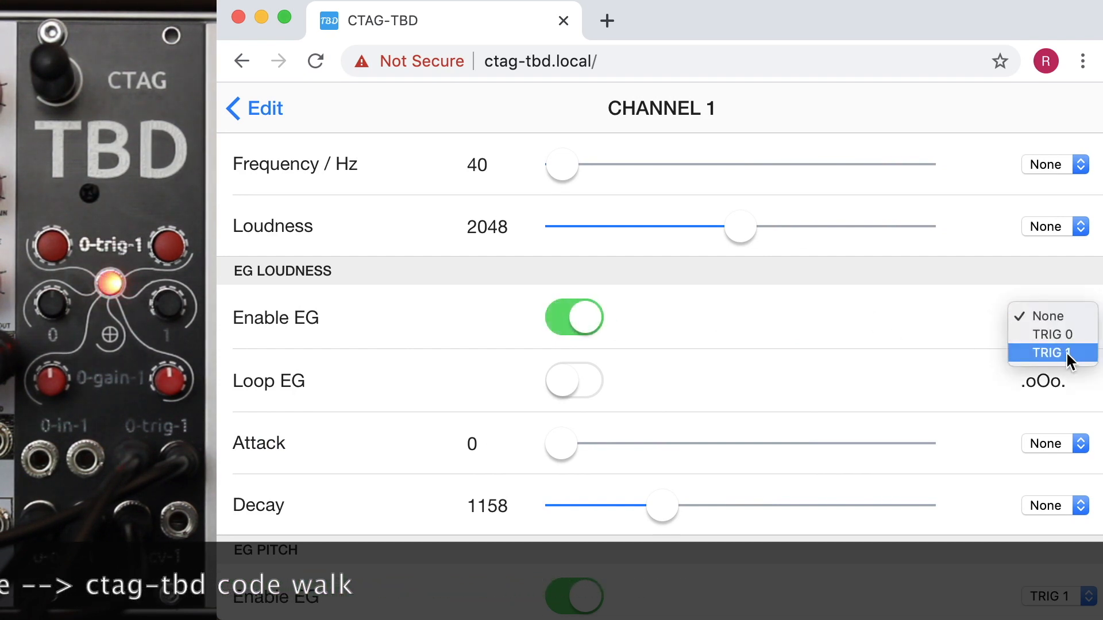
pyautogui.click(1053, 353)
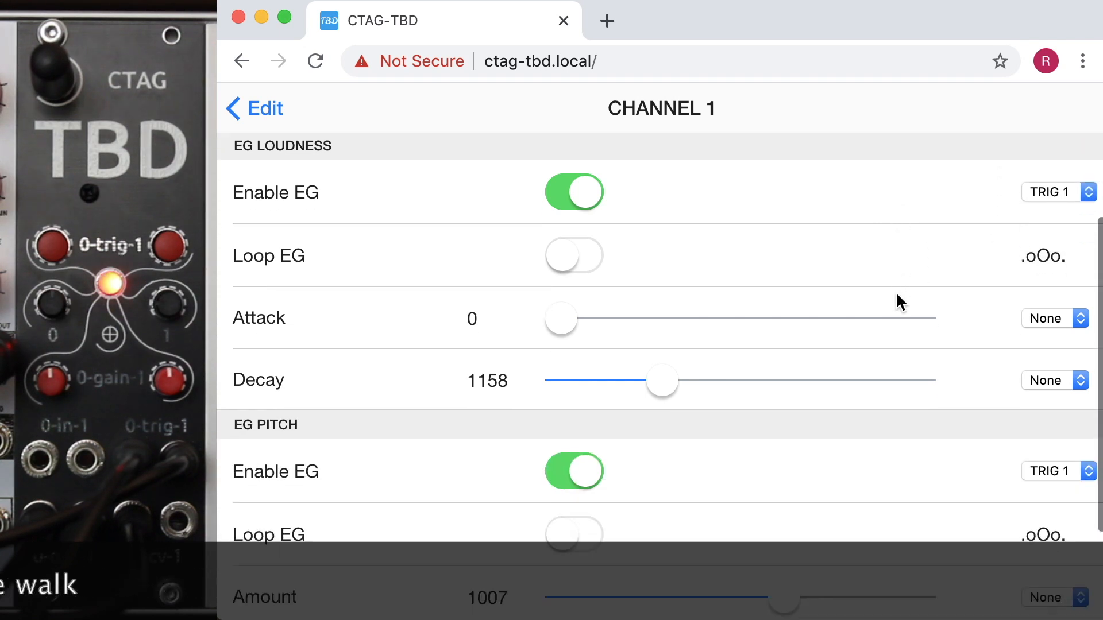
pyautogui.moveTo(659, 381); pyautogui.dragTo(727, 381)
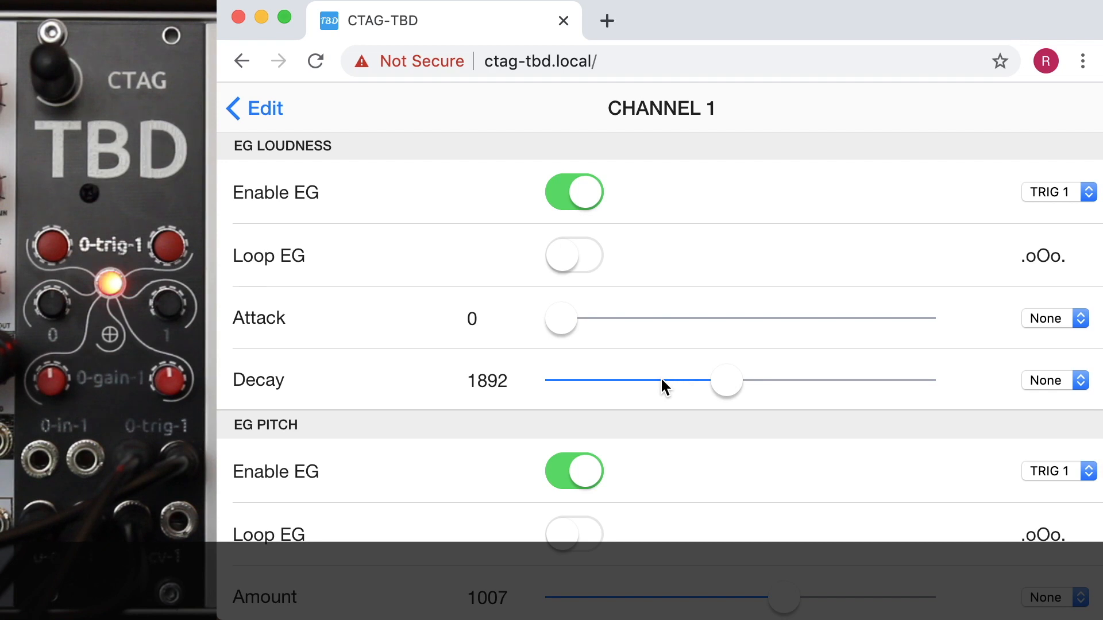
# - Raise channel 1's EG Pitch Amount to 2479
pyautogui.scroll(-3)
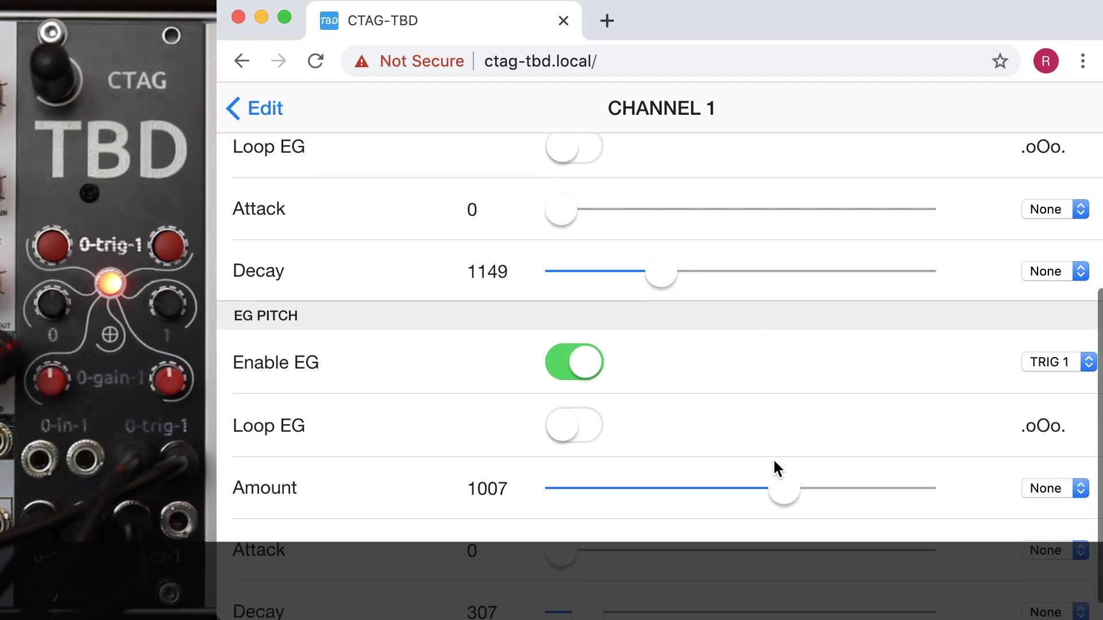
pyautogui.moveTo(782, 490); pyautogui.dragTo(849, 466)
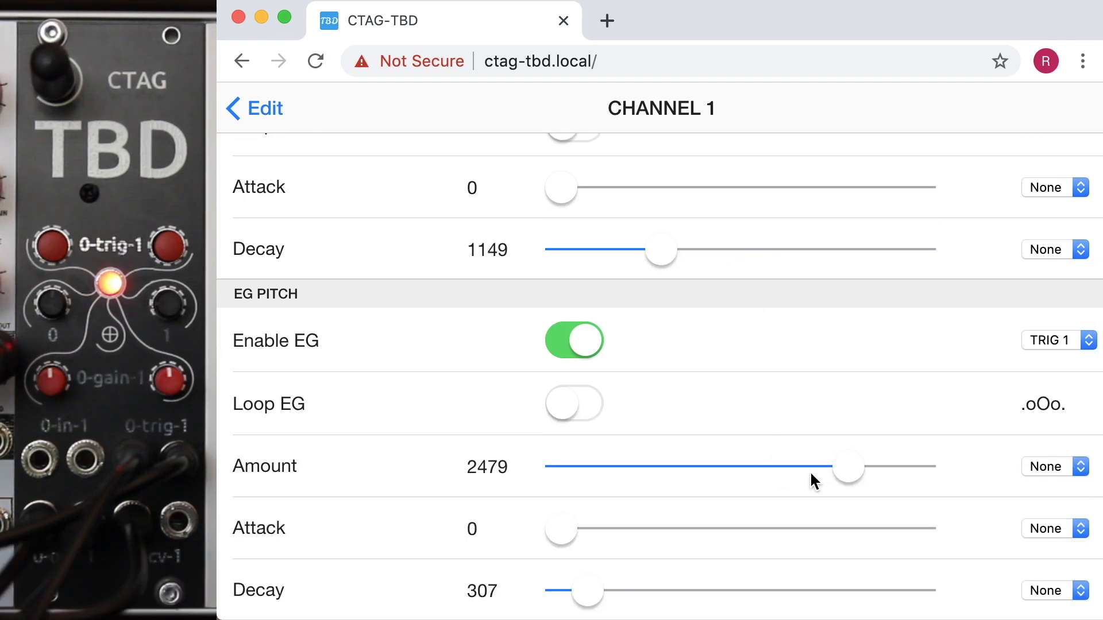